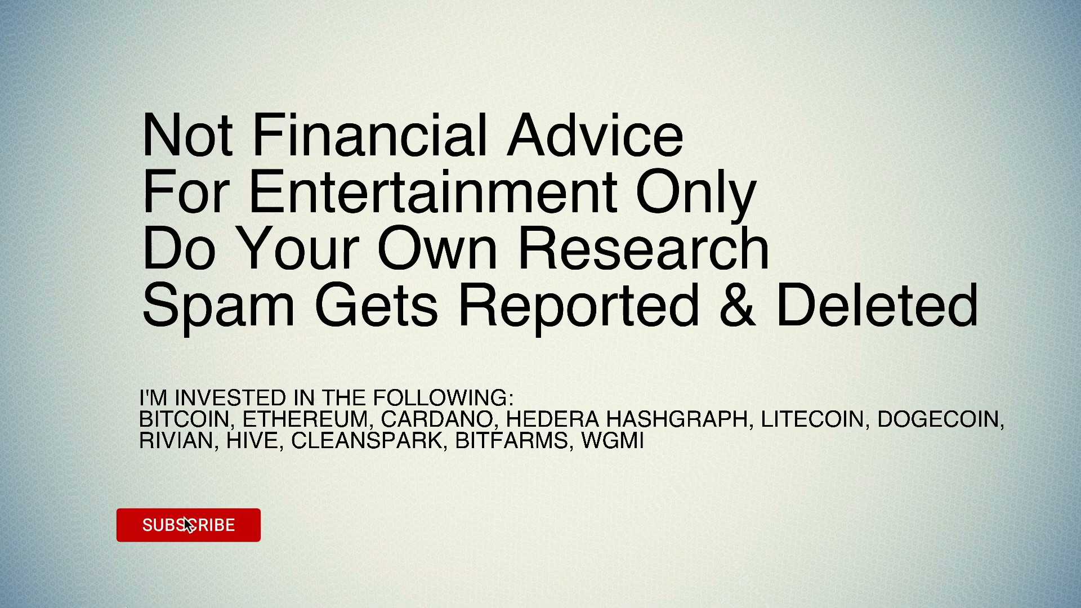
# Step: Leave the title card for the Yahoo Finance TeraWulf May 2023 production article
pyautogui.click(188, 524)
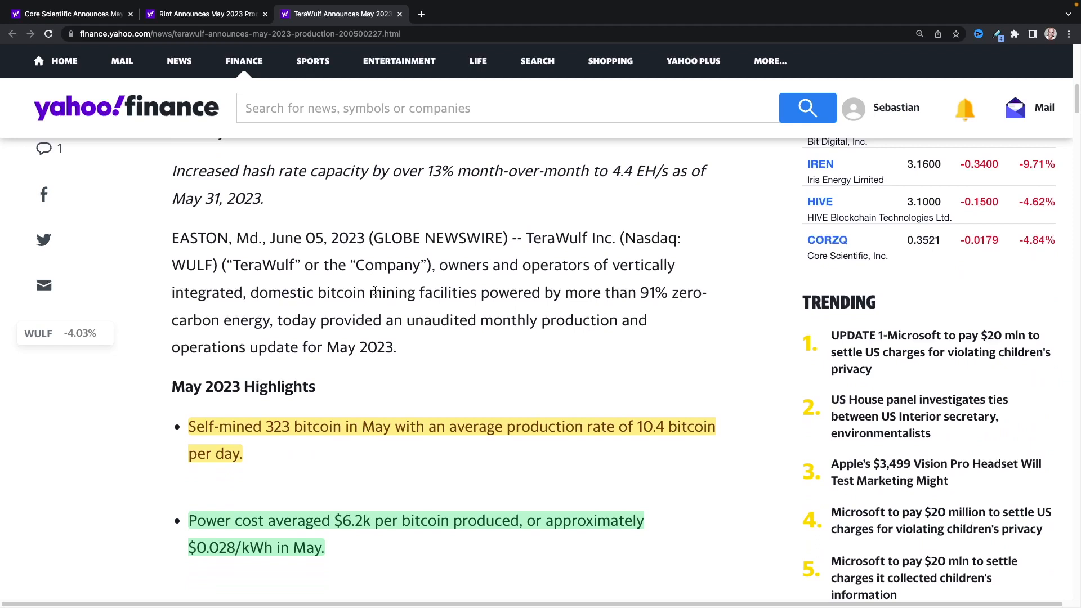
pyautogui.scroll(-3)
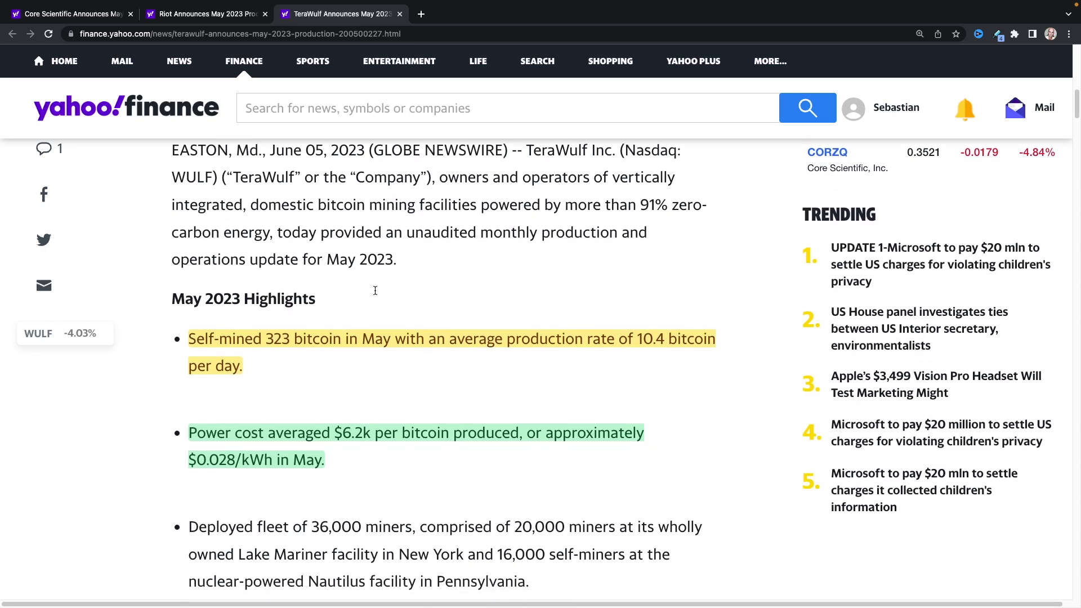
pyautogui.scroll(-3)
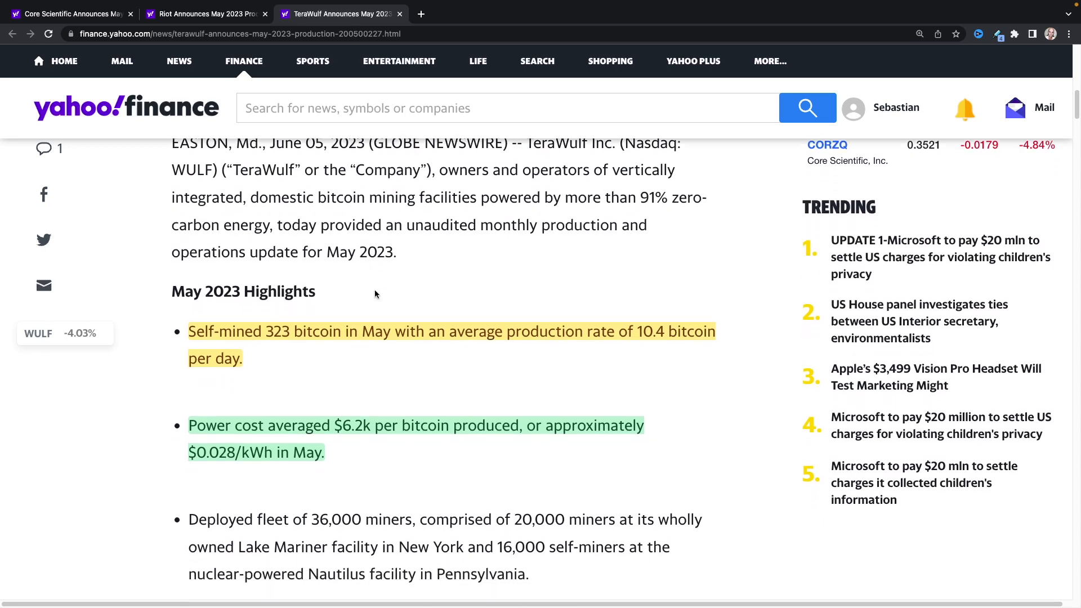
pyautogui.moveTo(289, 176)
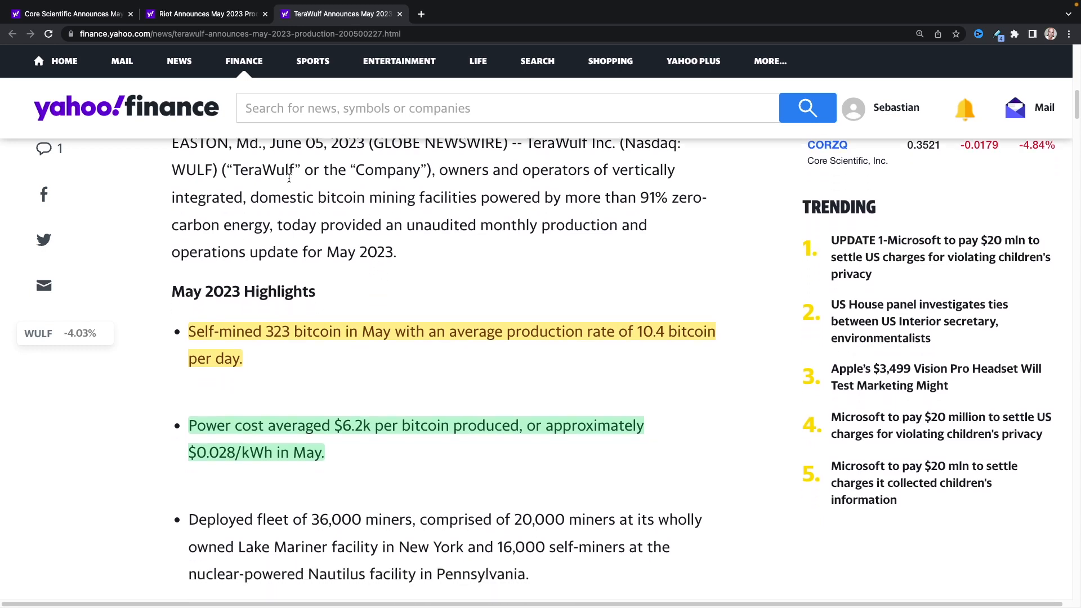
pyautogui.moveTo(351, 272)
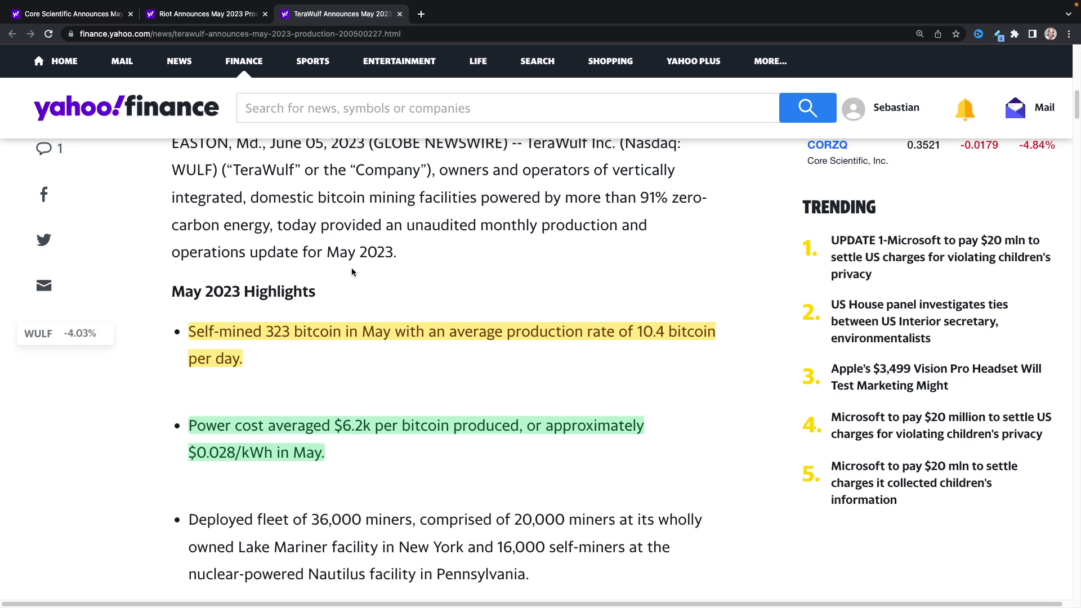
pyautogui.moveTo(351, 277)
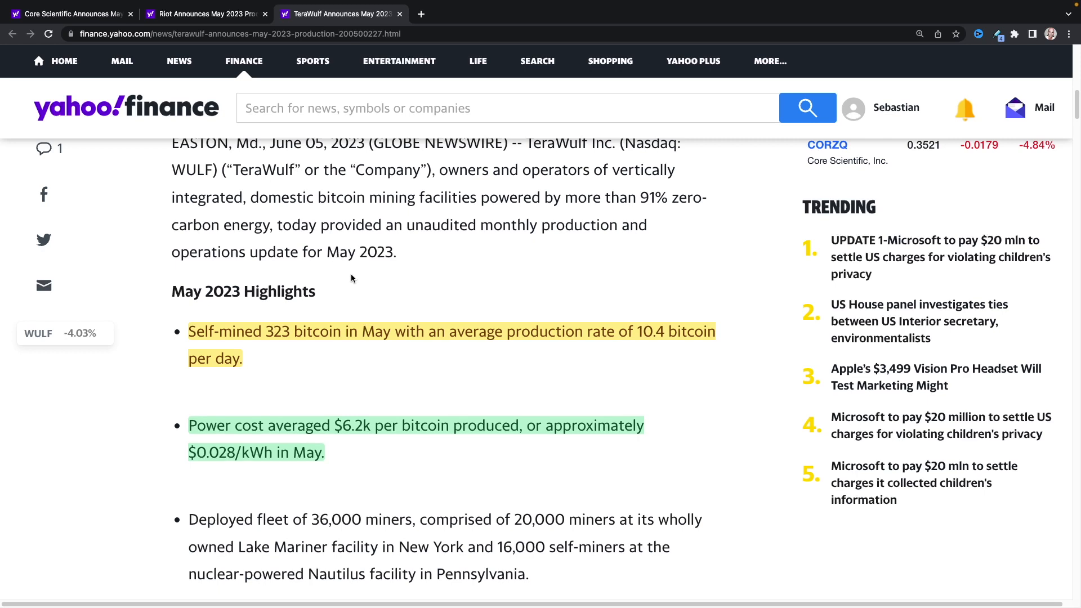
pyautogui.moveTo(353, 292)
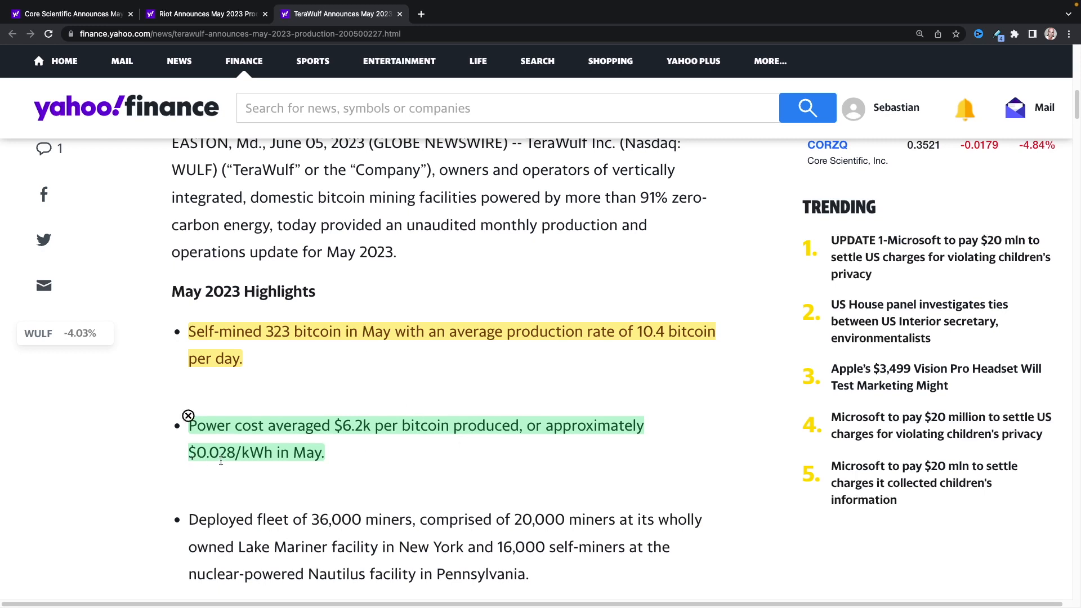
pyautogui.moveTo(333, 453)
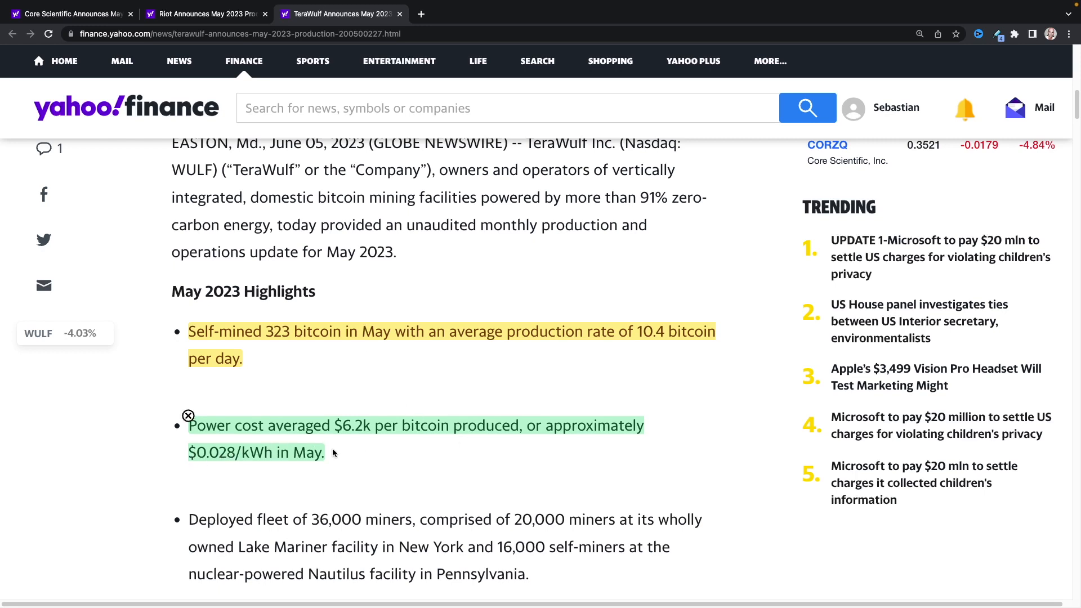
pyautogui.scroll(-3)
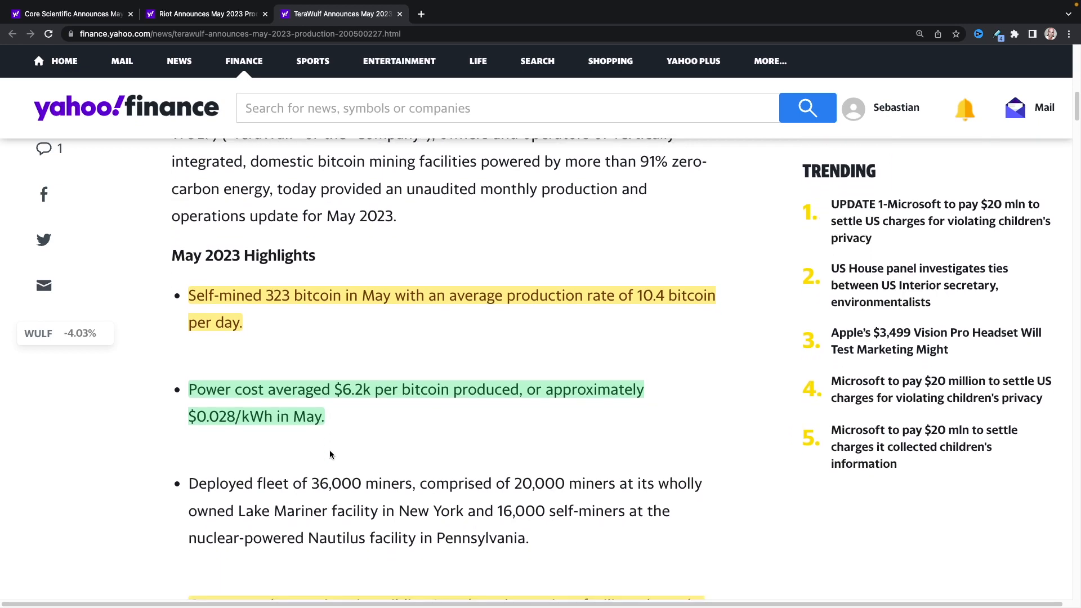
pyautogui.scroll(-3)
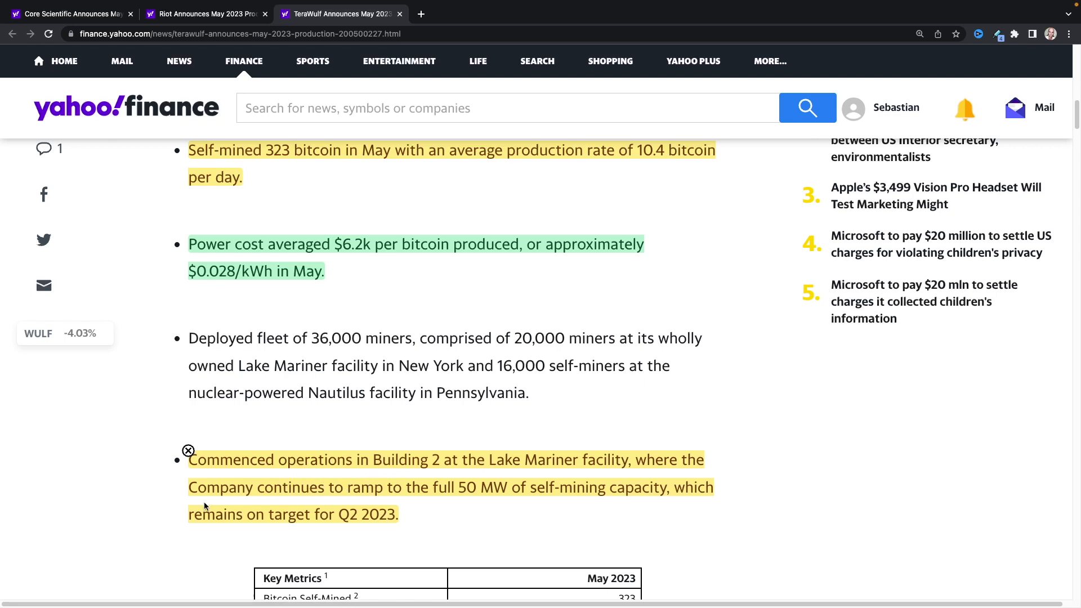
pyautogui.moveTo(346, 503)
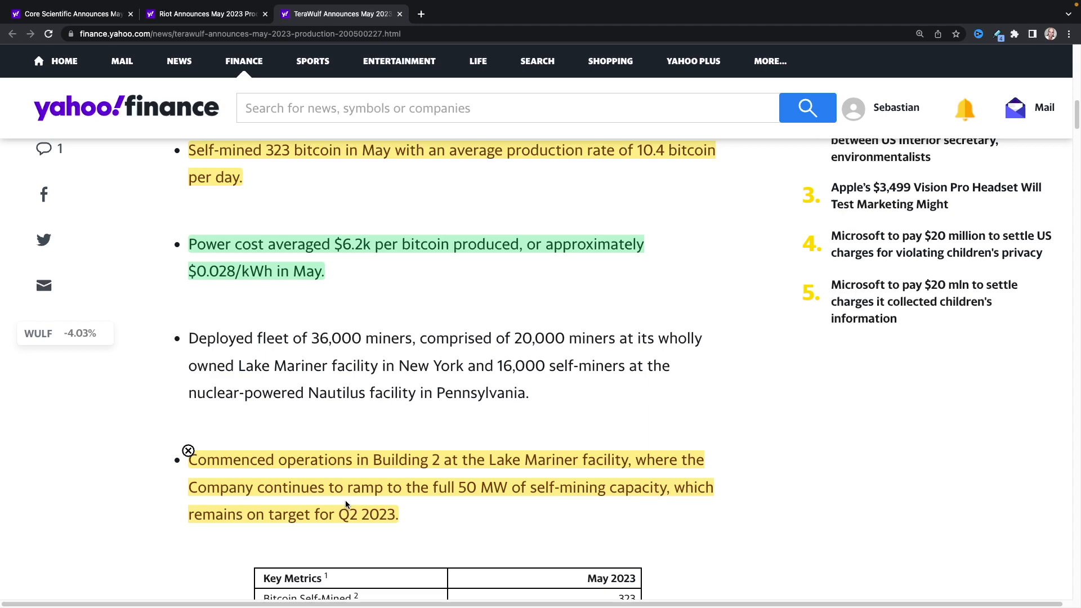
pyautogui.scroll(-3)
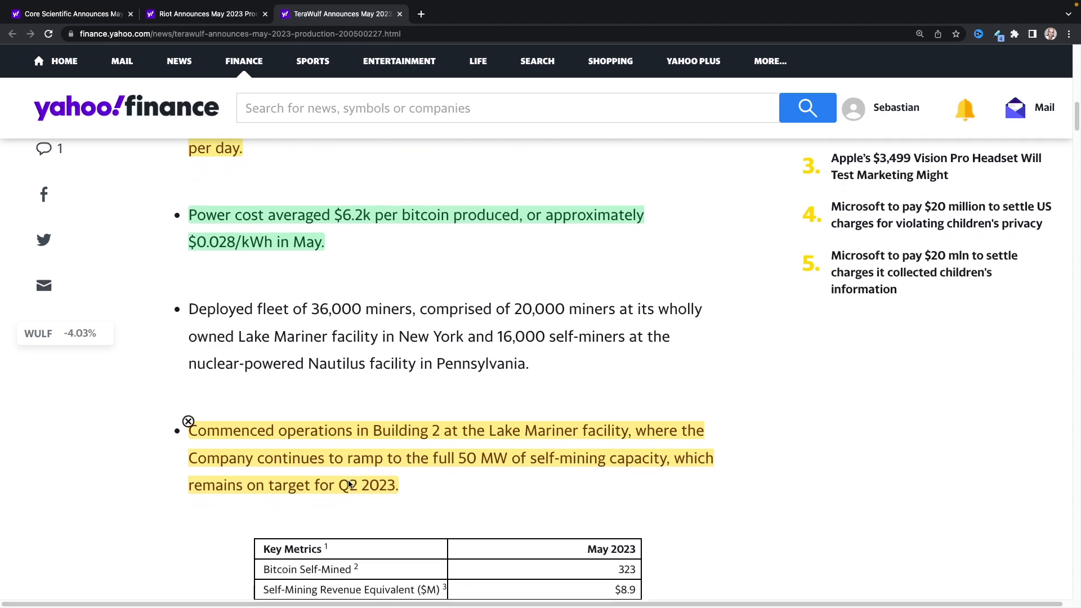
pyautogui.scroll(-3)
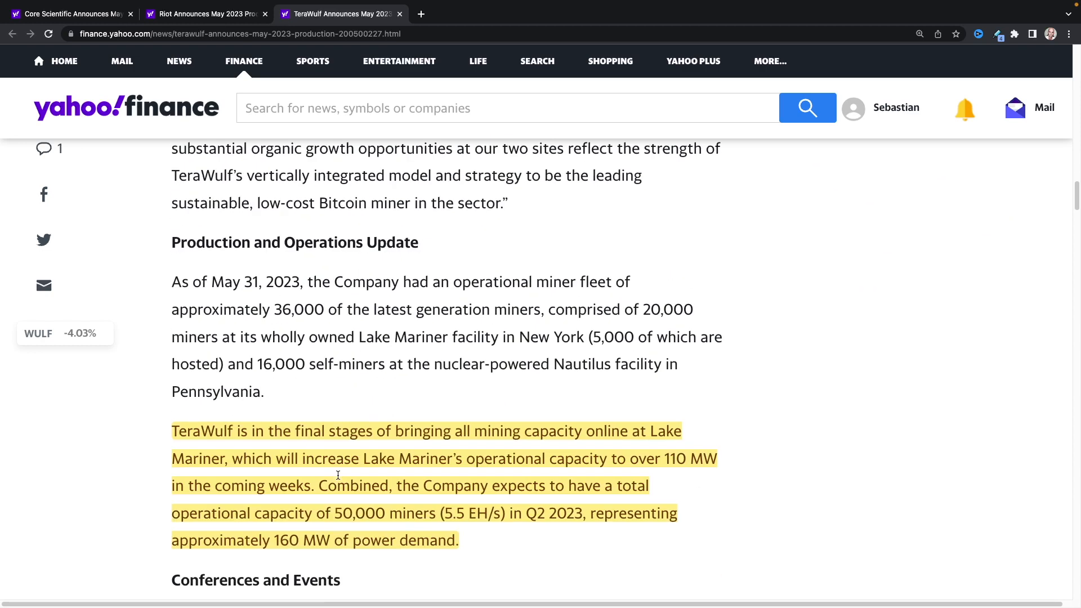
pyautogui.scroll(-3)
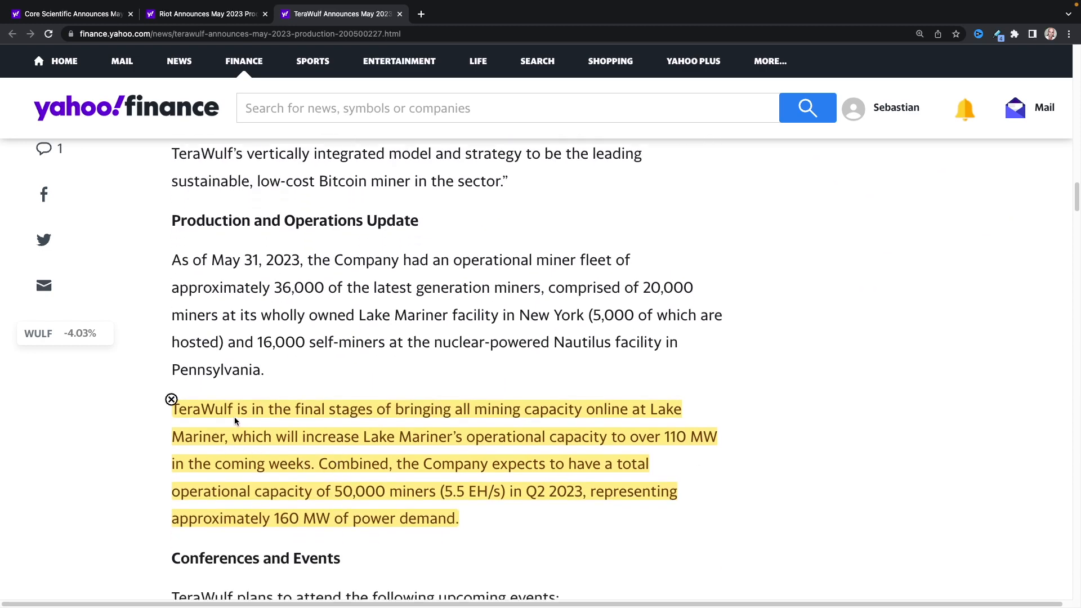
pyautogui.moveTo(396, 421)
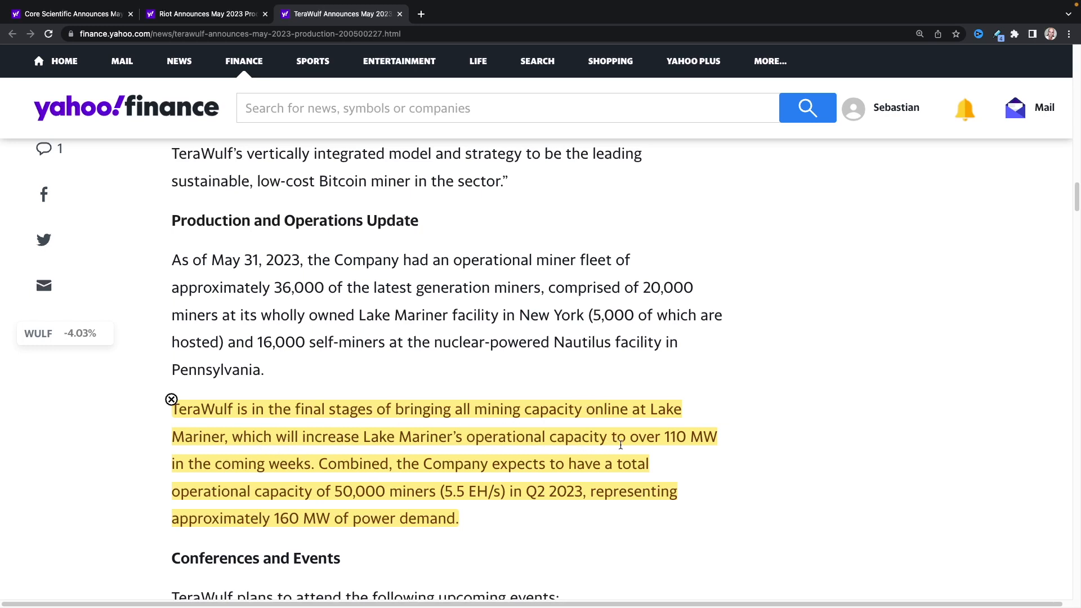
pyautogui.moveTo(333, 469)
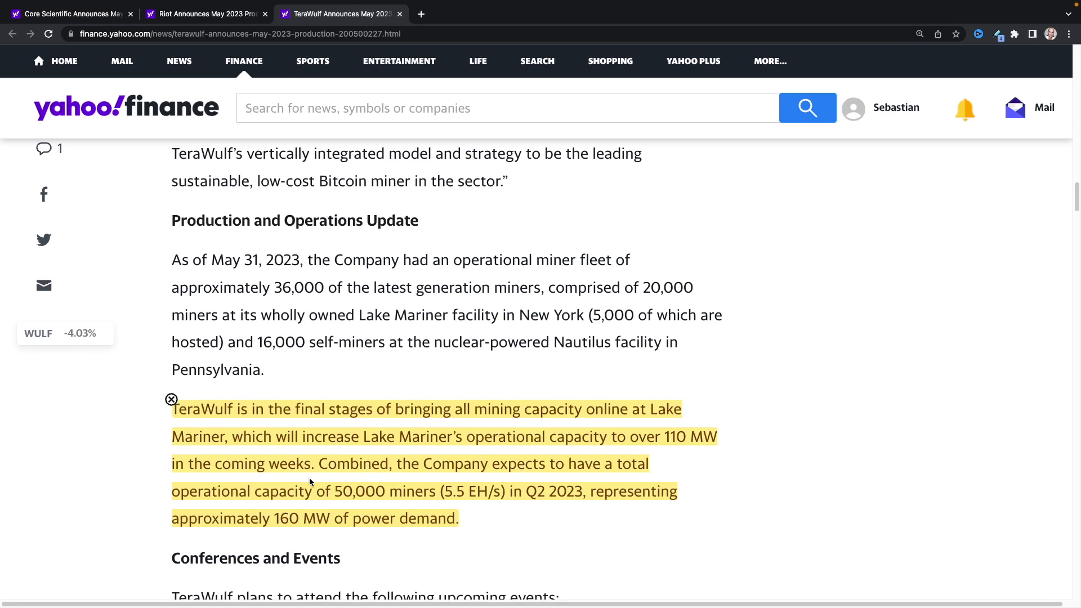
pyautogui.moveTo(393, 493)
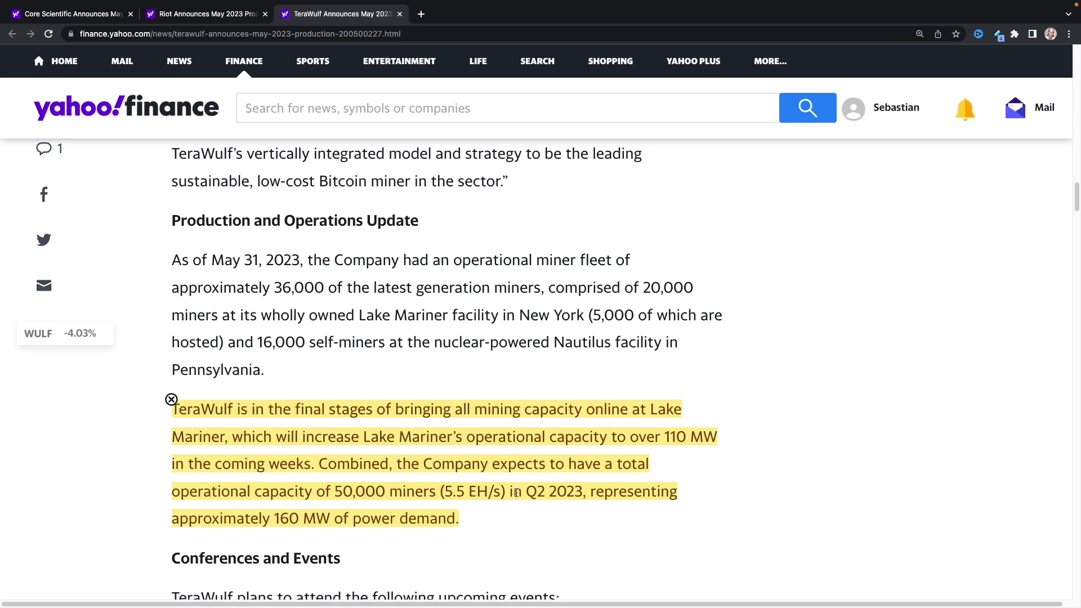
pyautogui.moveTo(242, 506)
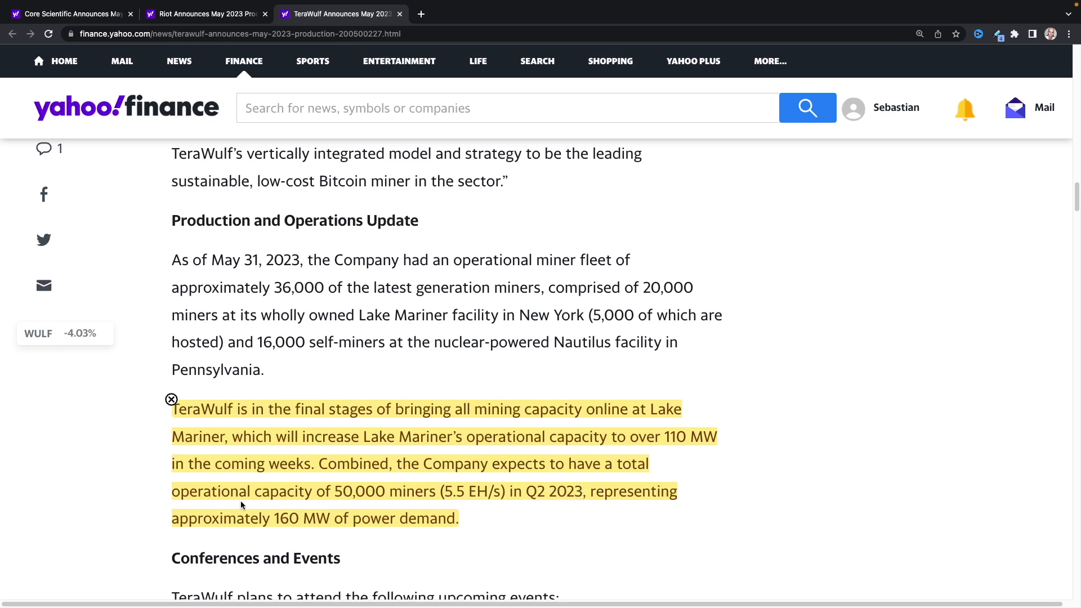
pyautogui.moveTo(394, 509)
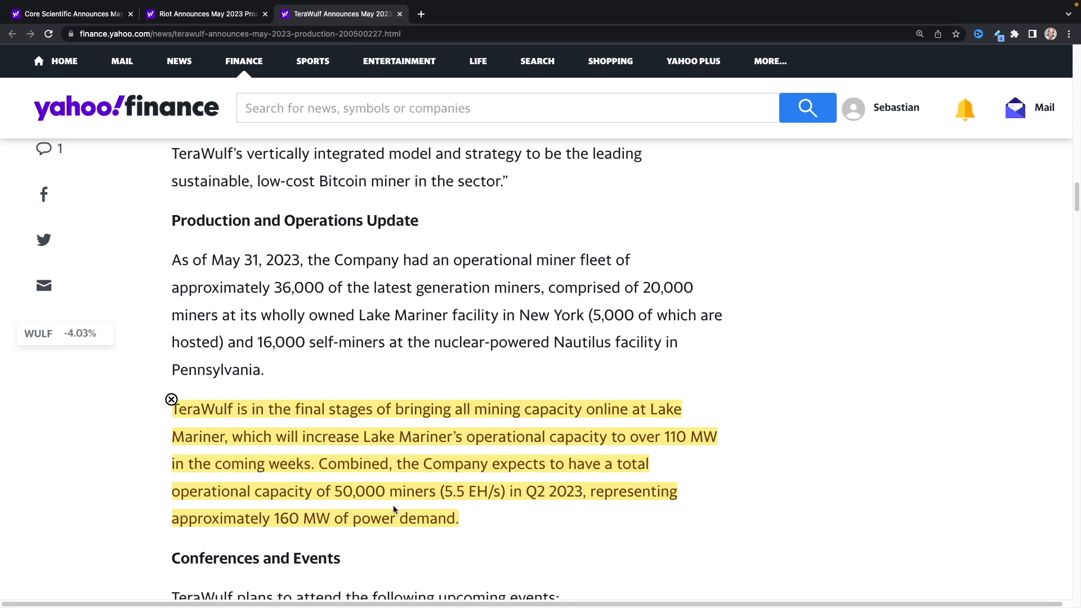
pyautogui.moveTo(458, 493)
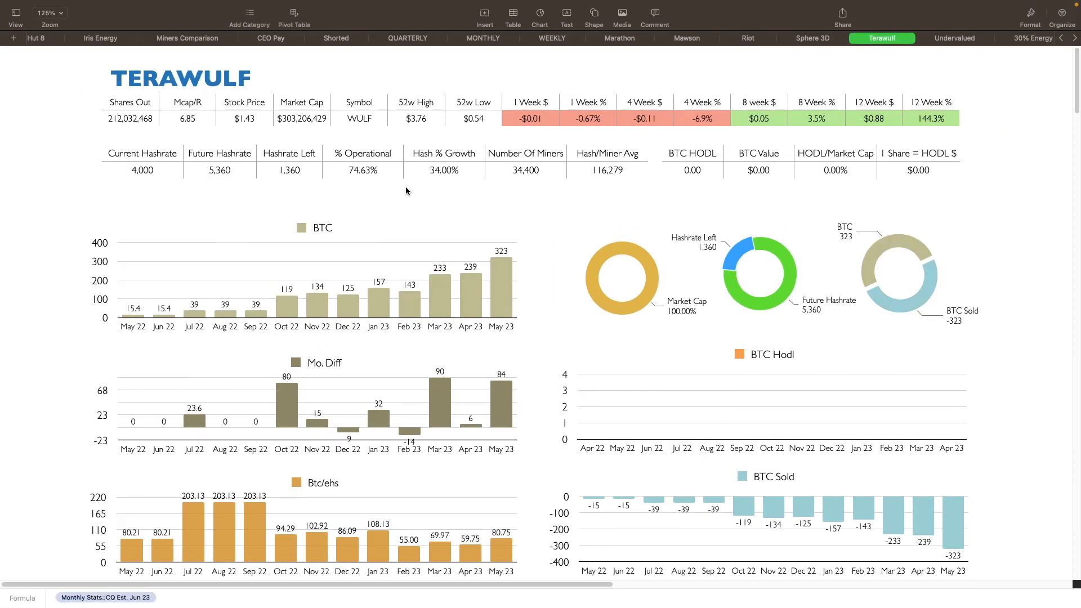
pyautogui.moveTo(210, 236)
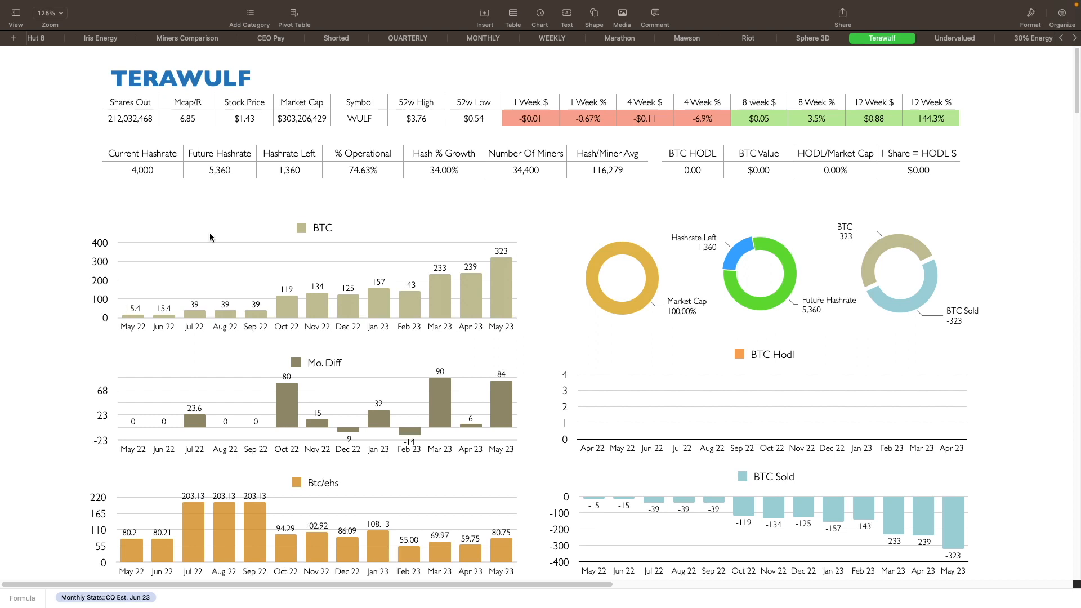
pyautogui.moveTo(549, 136)
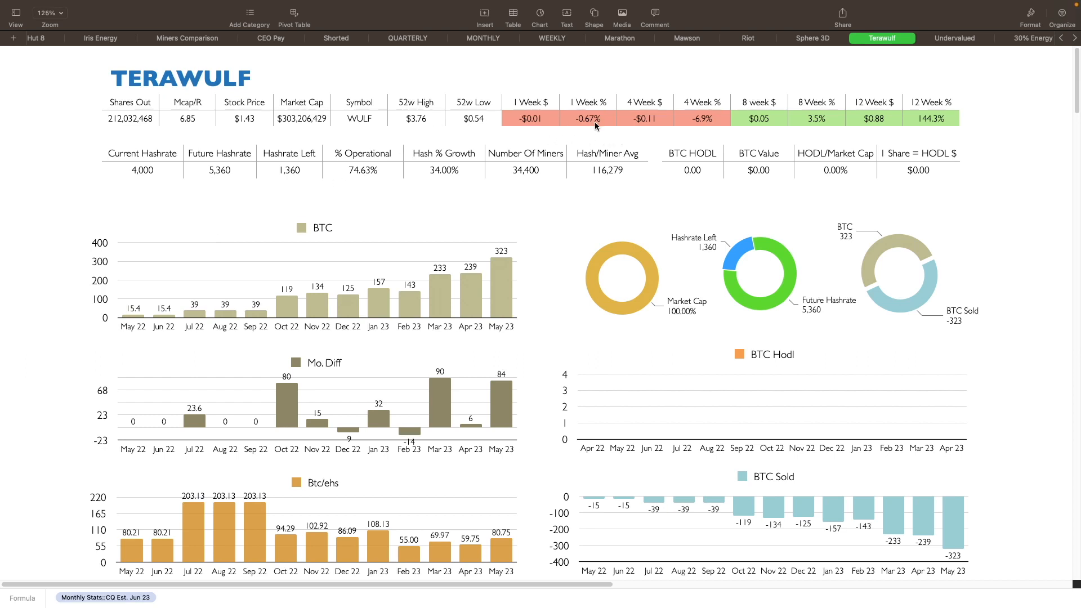
pyautogui.moveTo(698, 127)
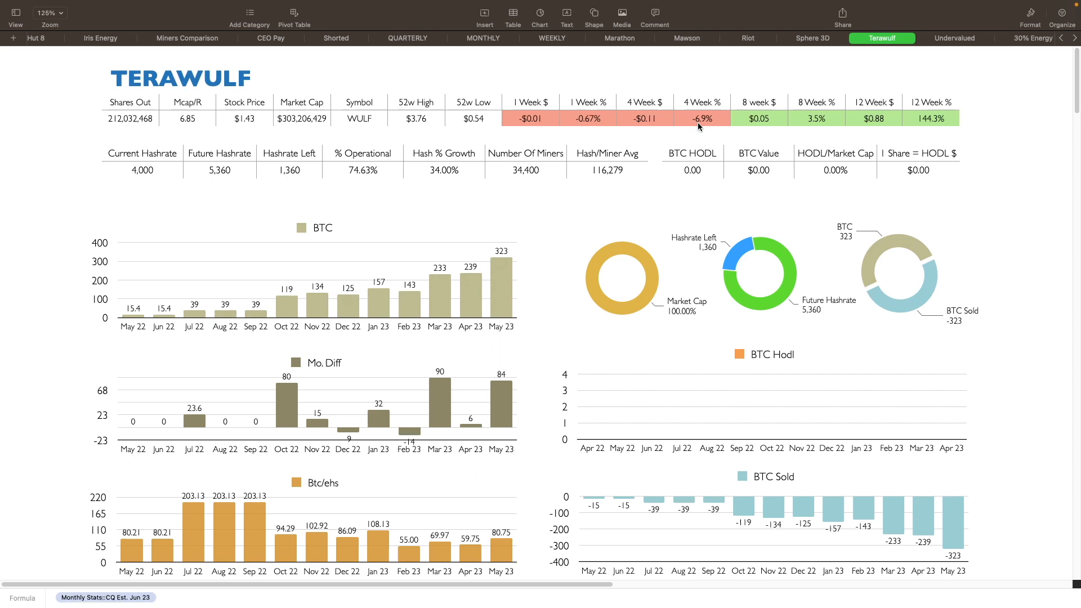
pyautogui.moveTo(809, 130)
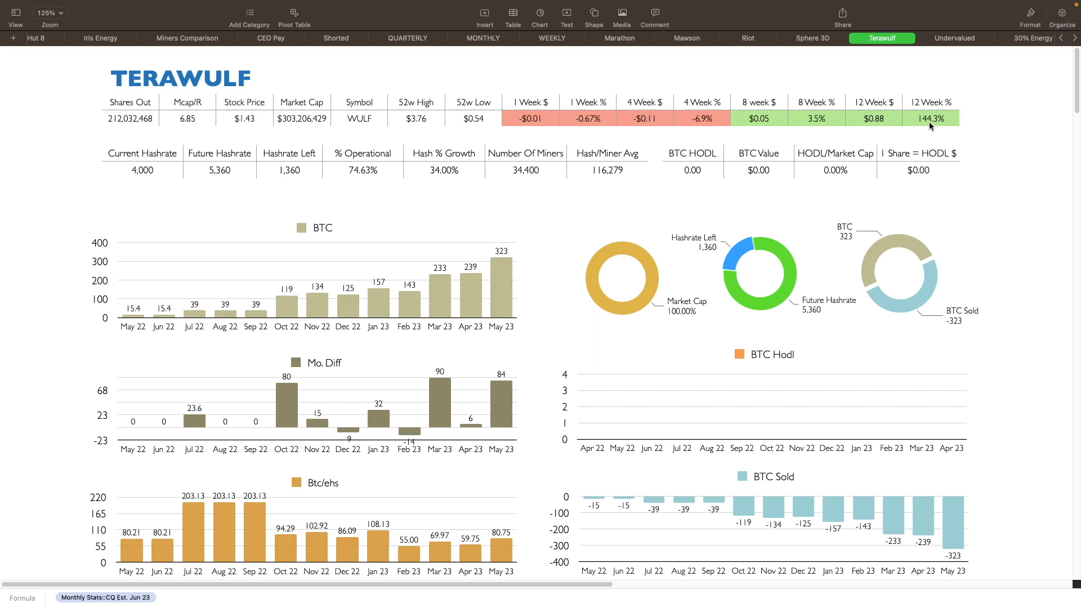
pyautogui.moveTo(501, 221)
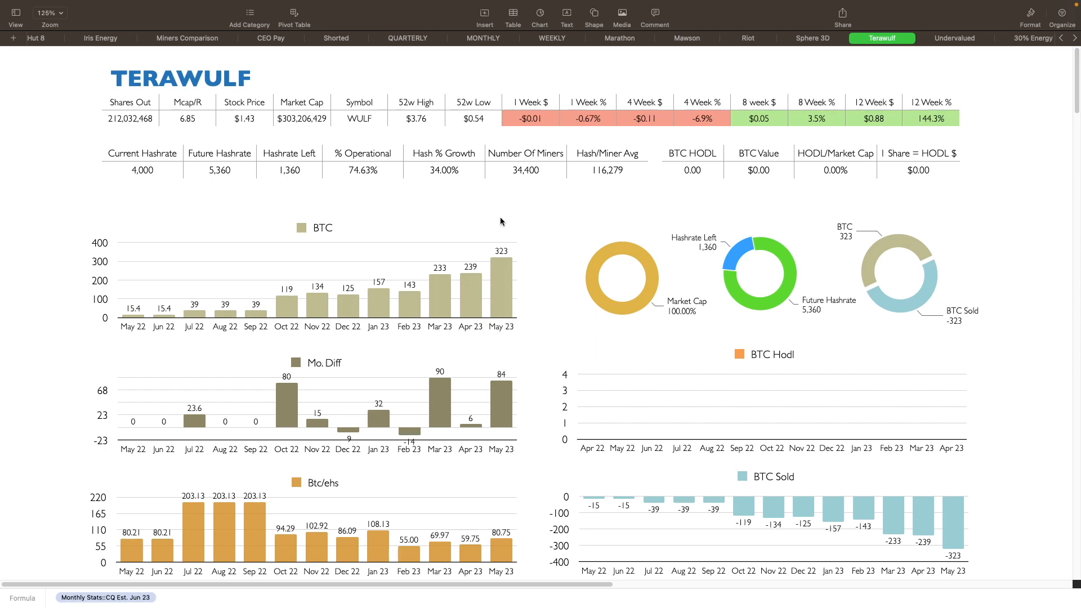
pyautogui.moveTo(266, 268)
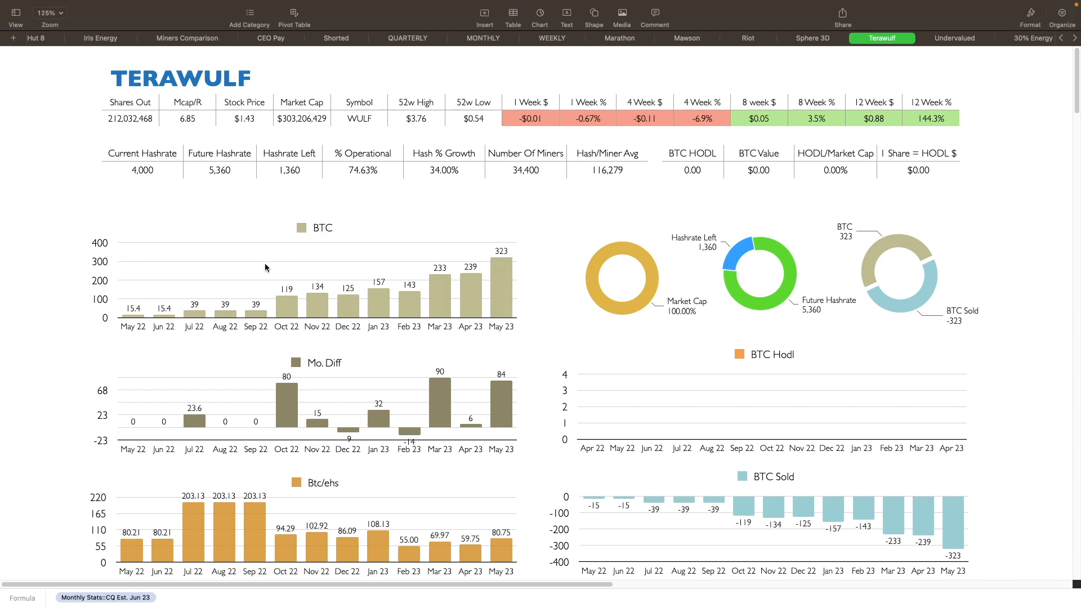
pyautogui.moveTo(484, 264)
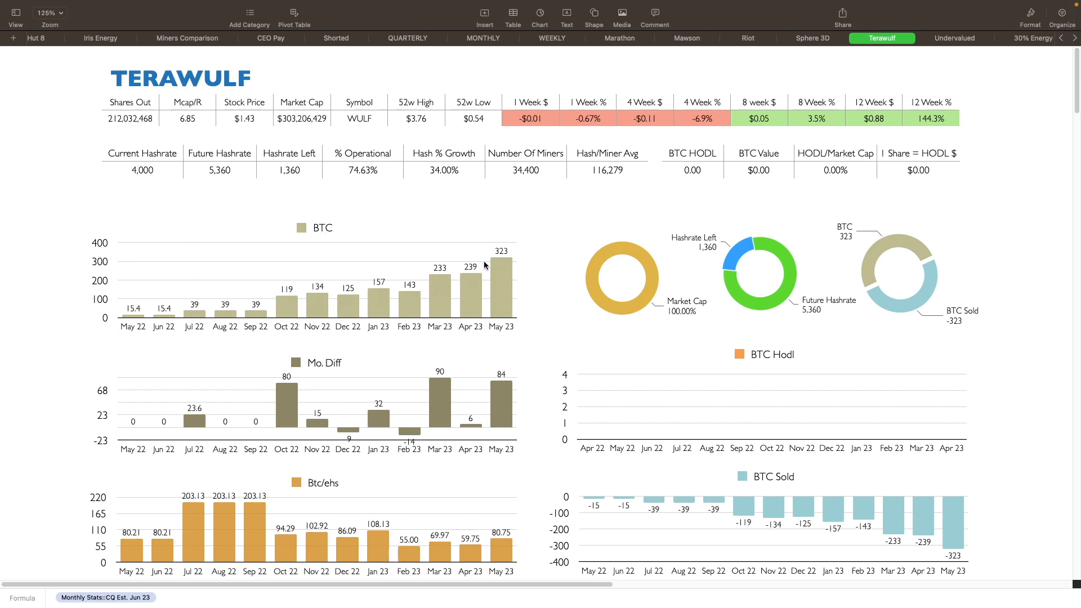
pyautogui.moveTo(498, 262)
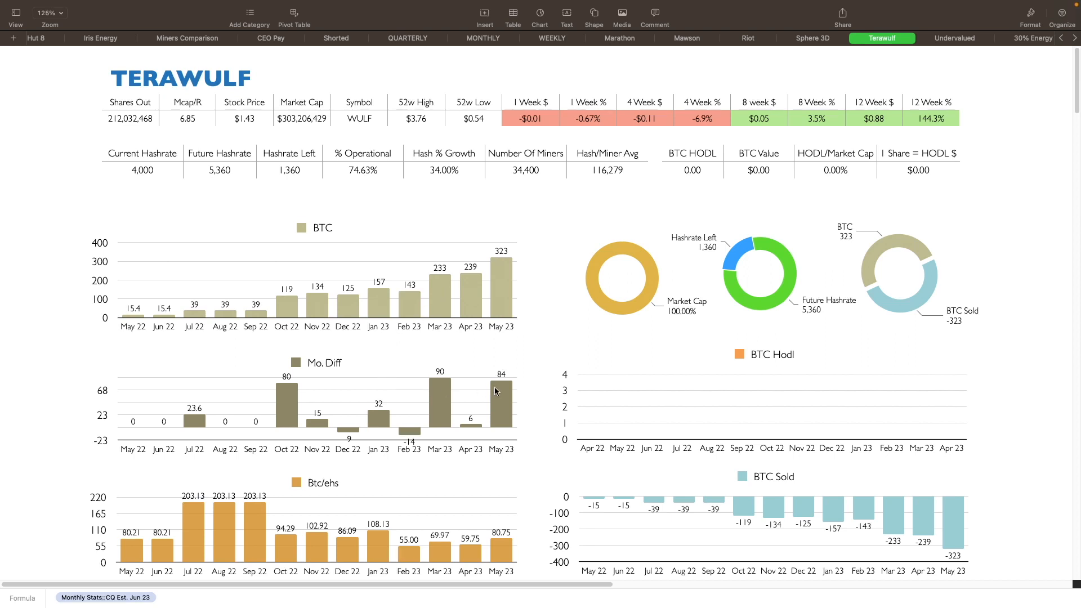
pyautogui.moveTo(502, 392)
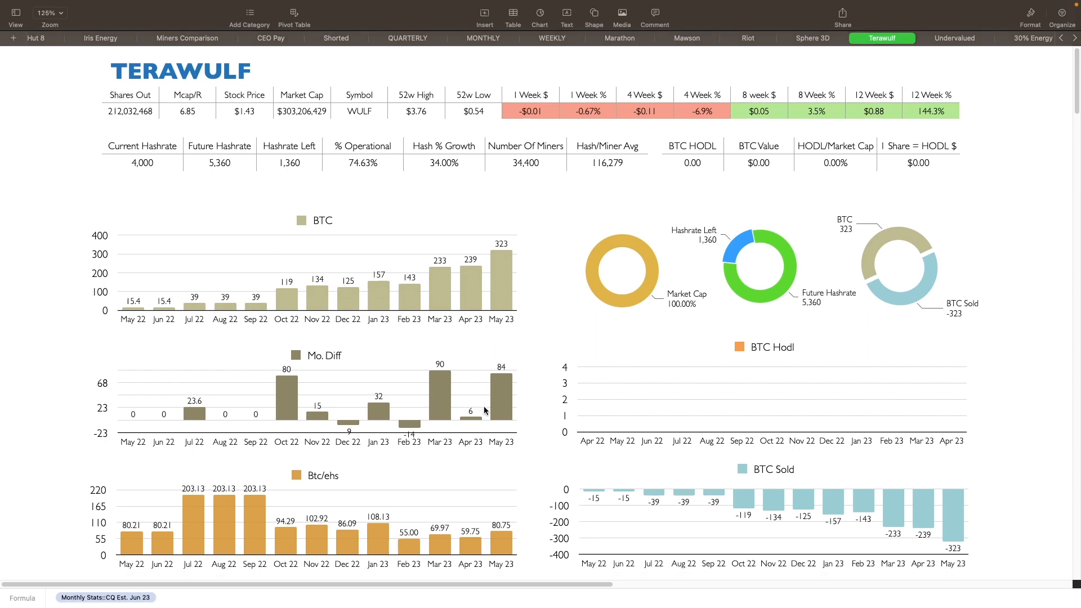
# Step: Scroll past the BTC charts to the Hashrate & Revenue charts showing 8.882M May revenue
pyautogui.scroll(-3)
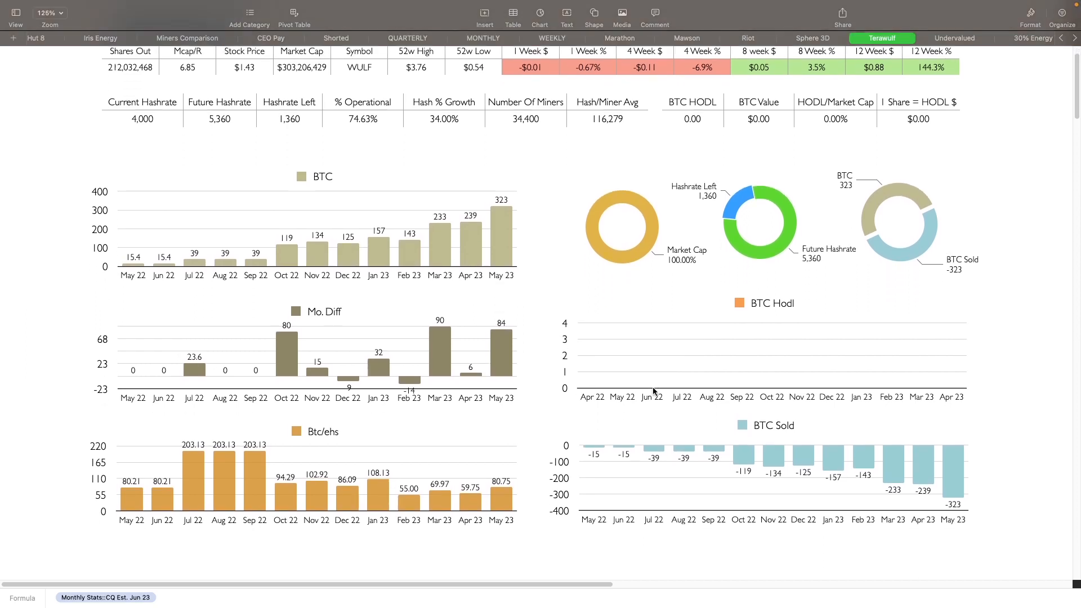
pyautogui.scroll(-3)
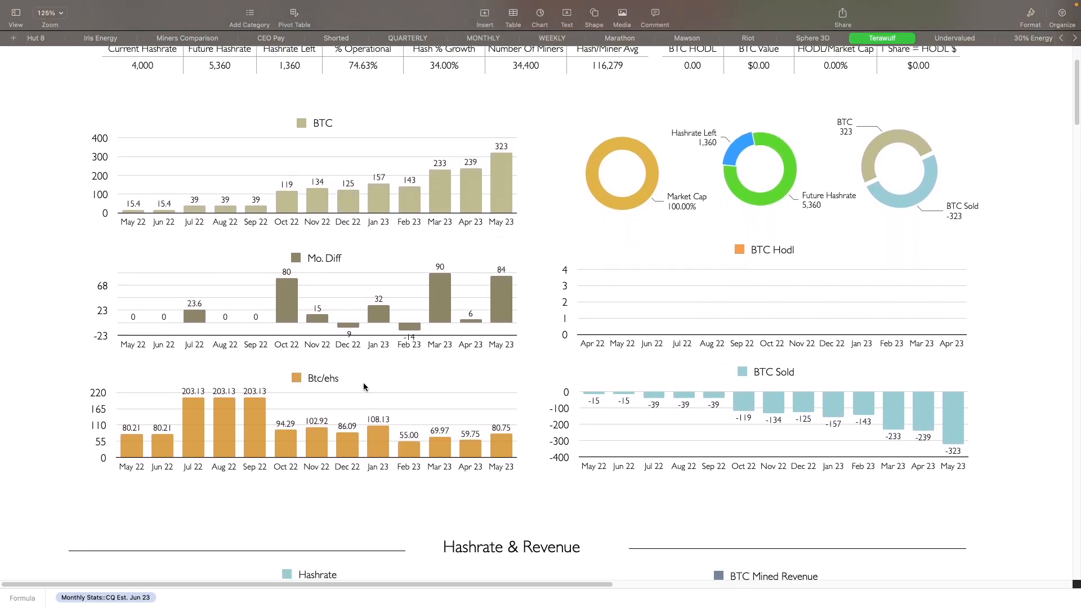
pyautogui.moveTo(507, 444)
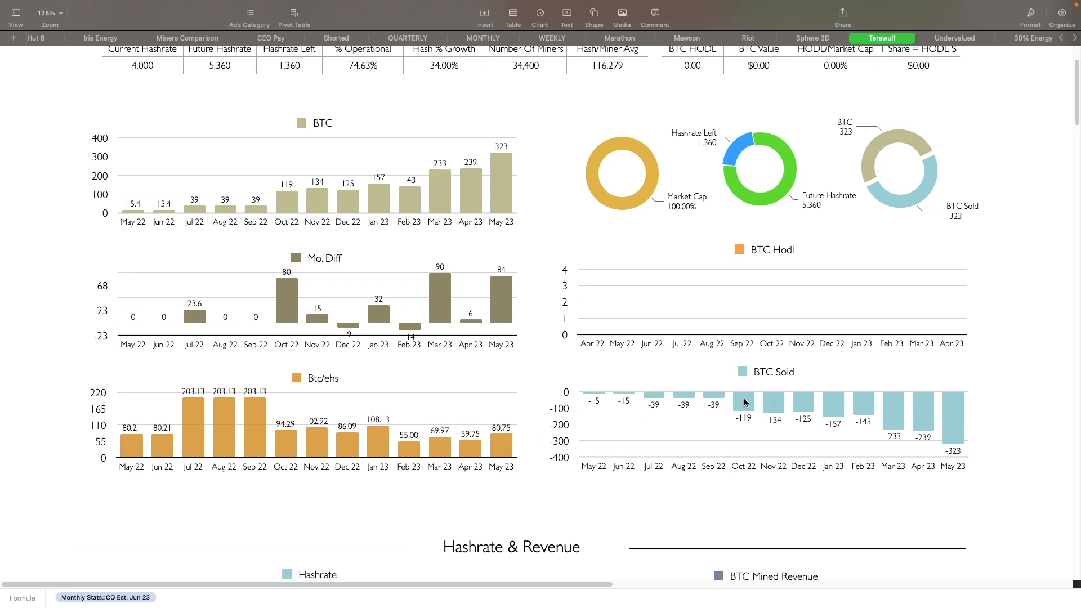
pyautogui.scroll(-3)
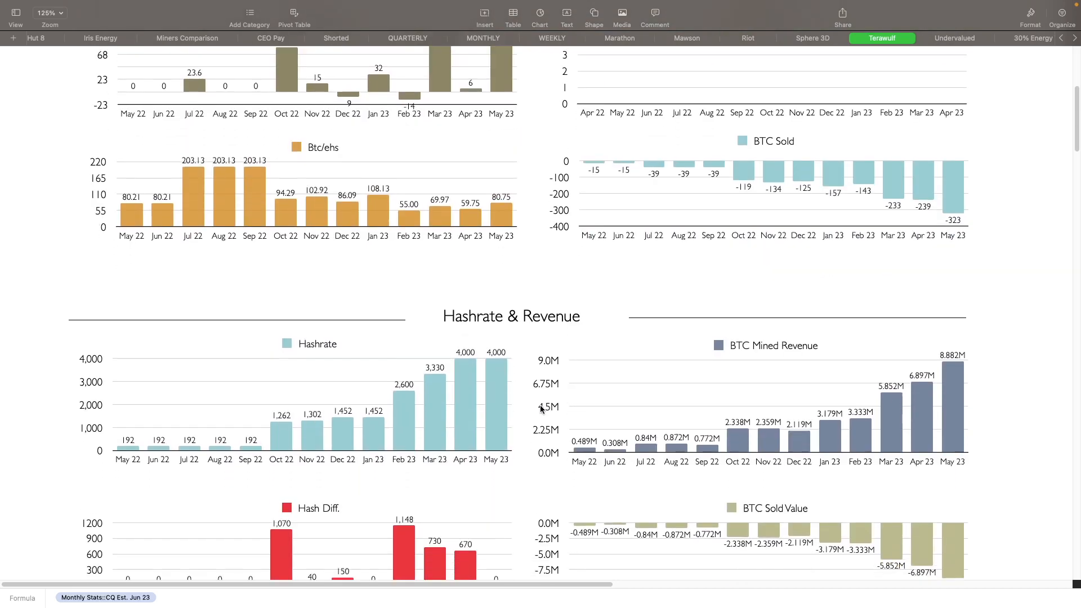
pyautogui.scroll(-3)
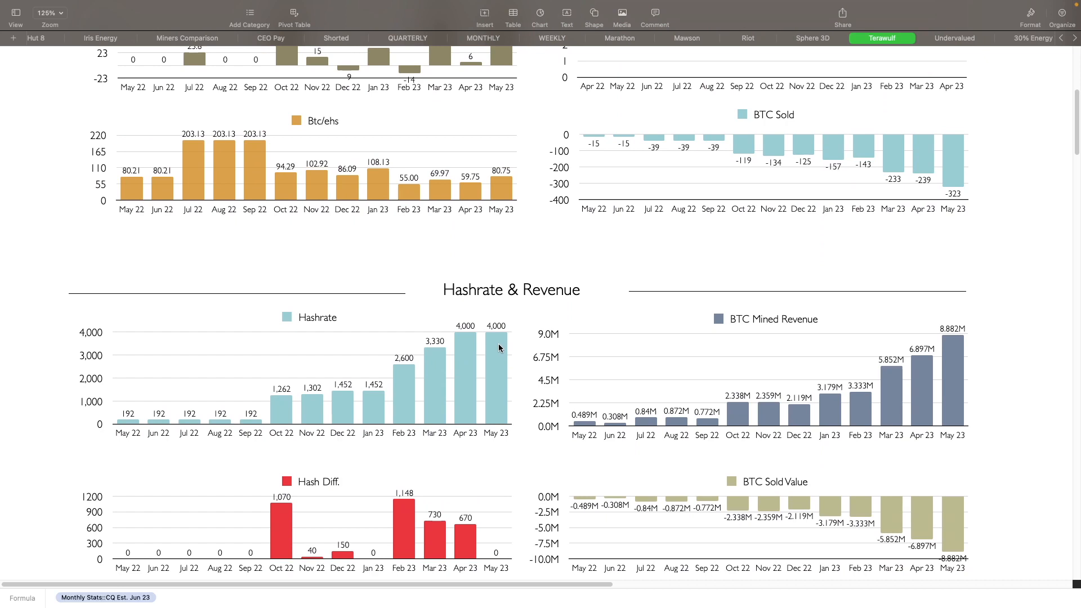
pyautogui.moveTo(519, 365)
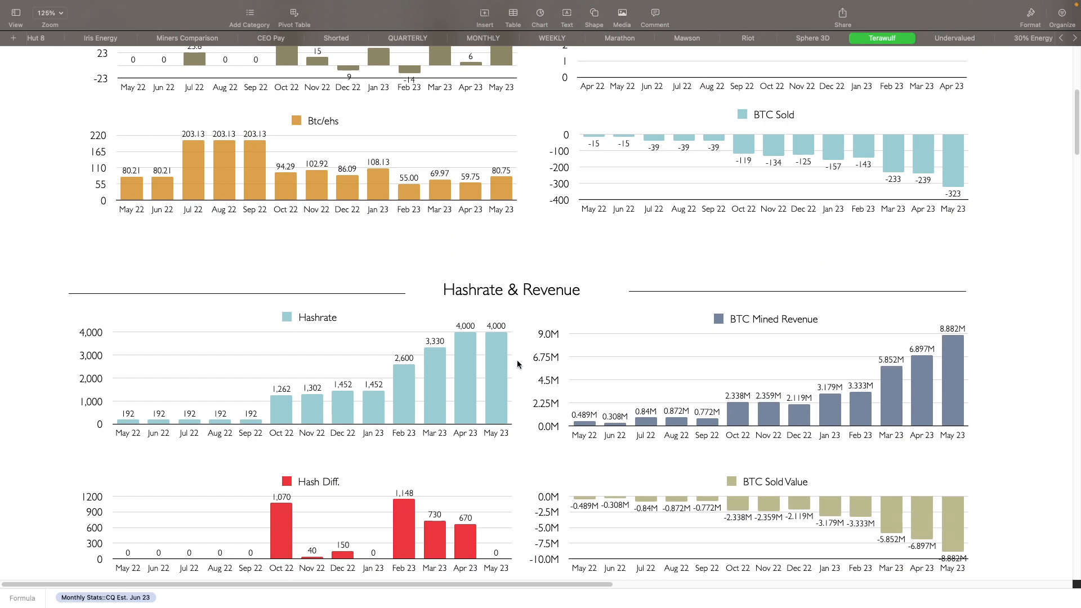
pyautogui.moveTo(795, 334)
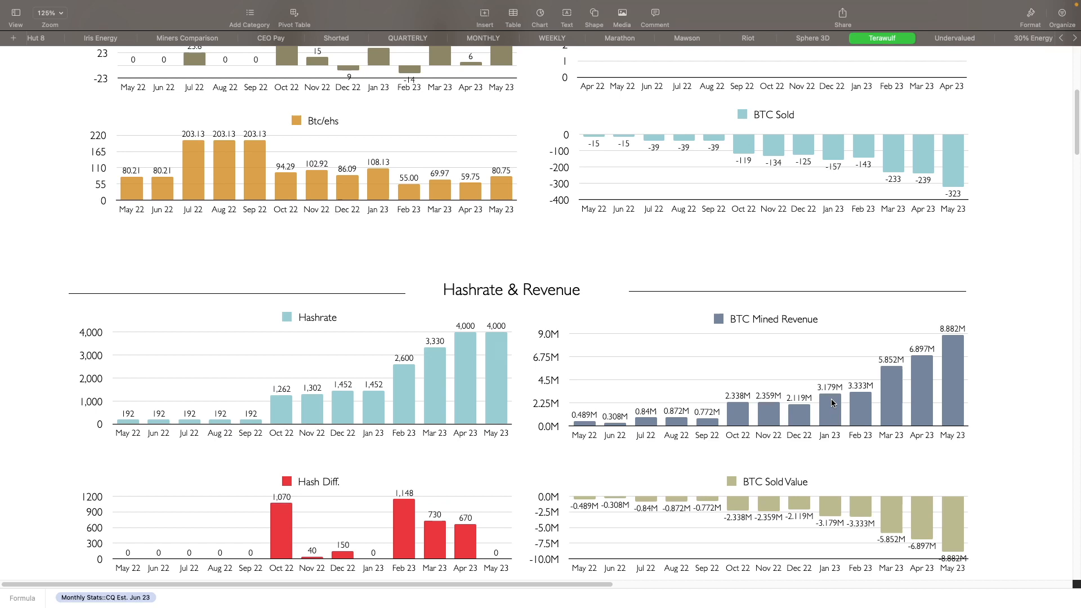
pyautogui.moveTo(946, 343)
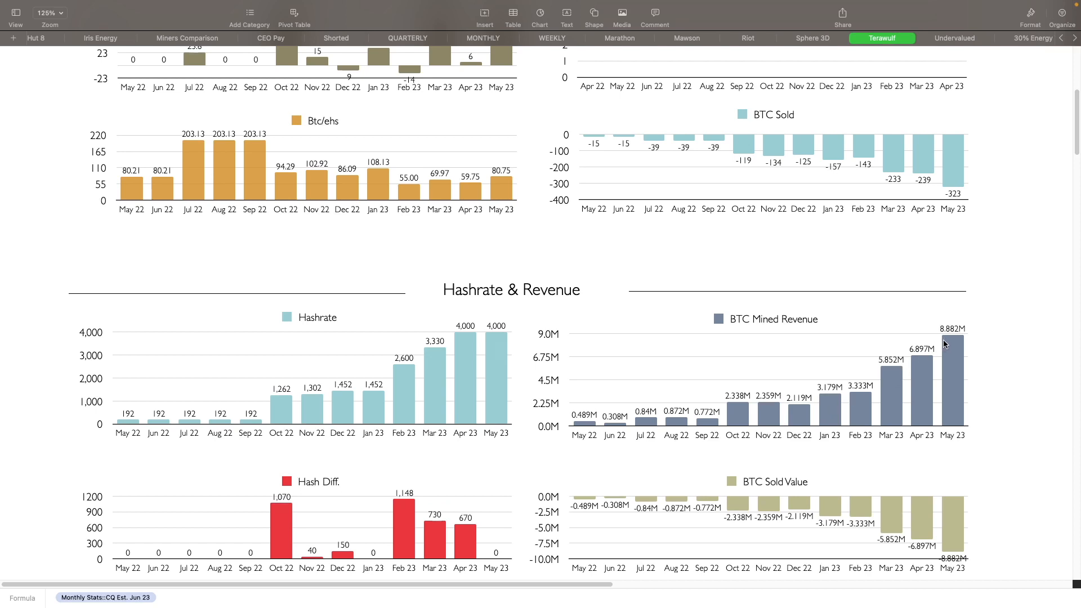
pyautogui.moveTo(948, 343)
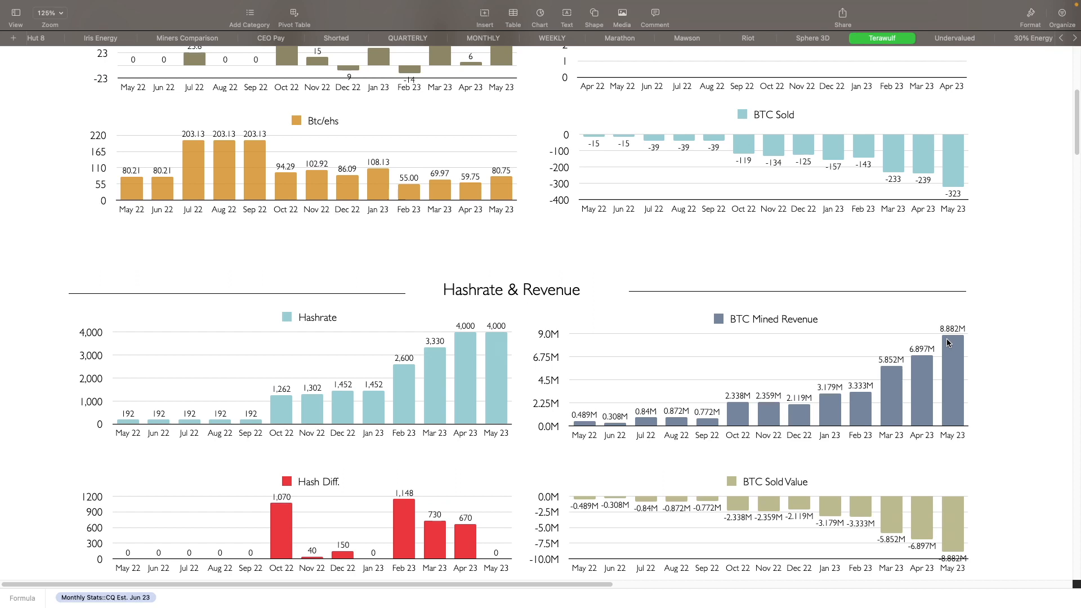
pyautogui.scroll(-3)
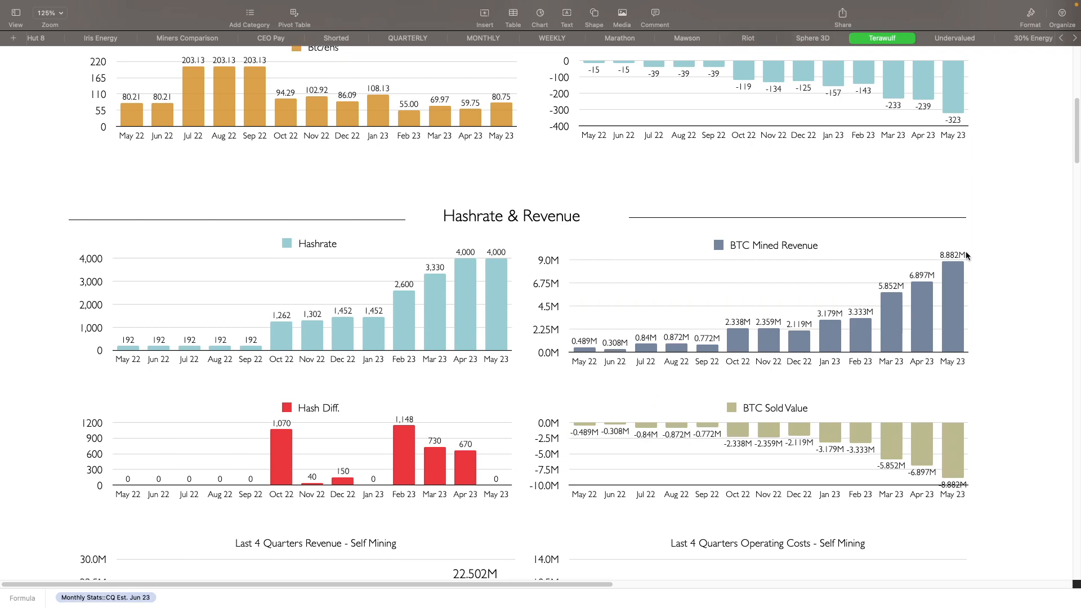
# Step: Scroll through the quarterly charts and Stock Estimates down to the Raw Data tables
pyautogui.scroll(-3)
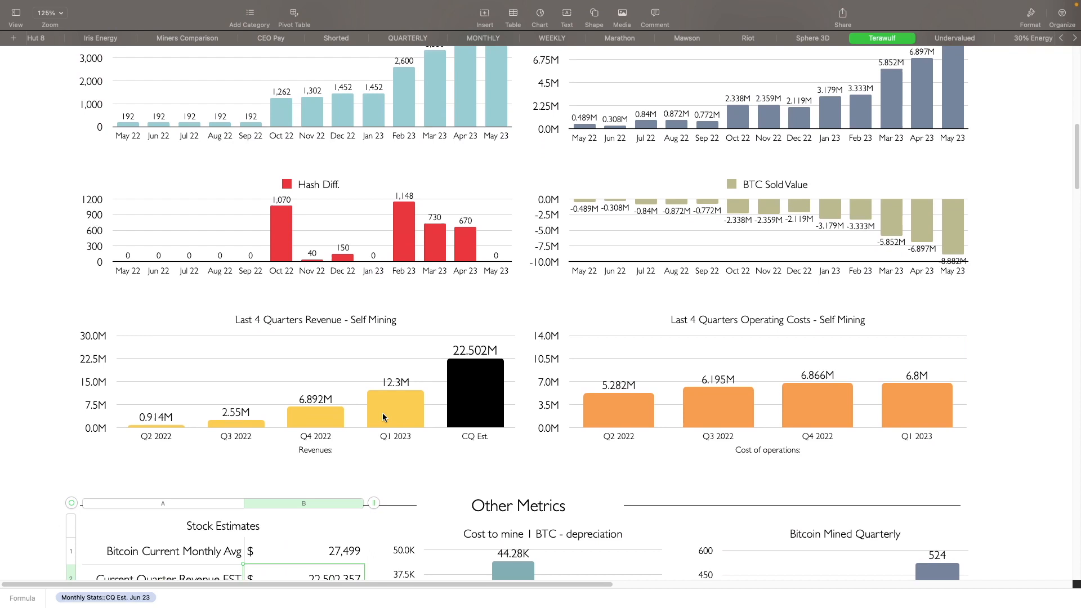
pyautogui.moveTo(309, 325)
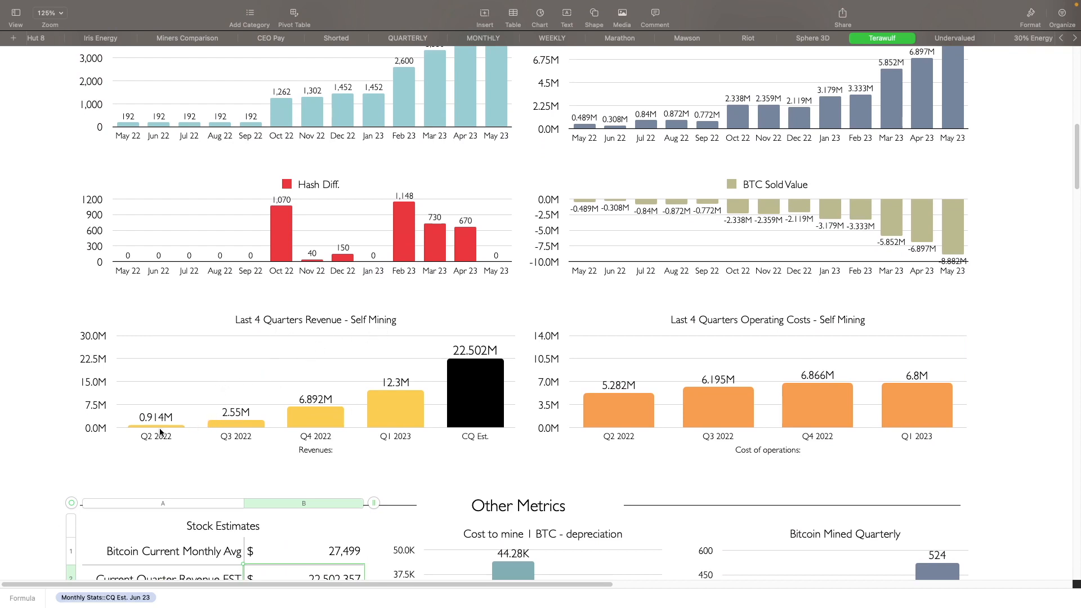
pyautogui.moveTo(247, 420)
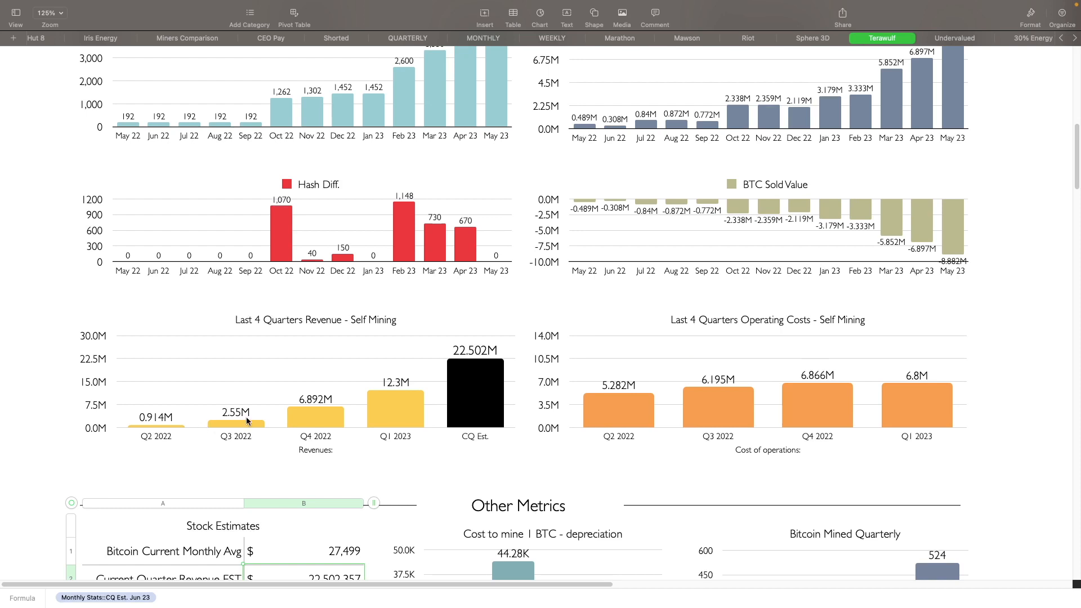
pyautogui.moveTo(391, 404)
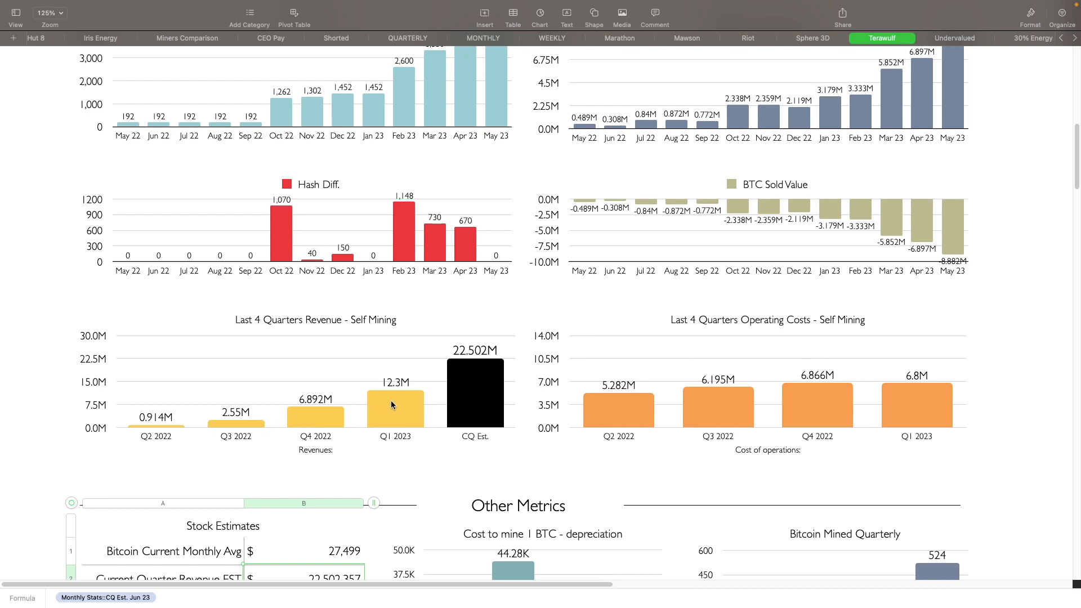
pyautogui.moveTo(390, 412)
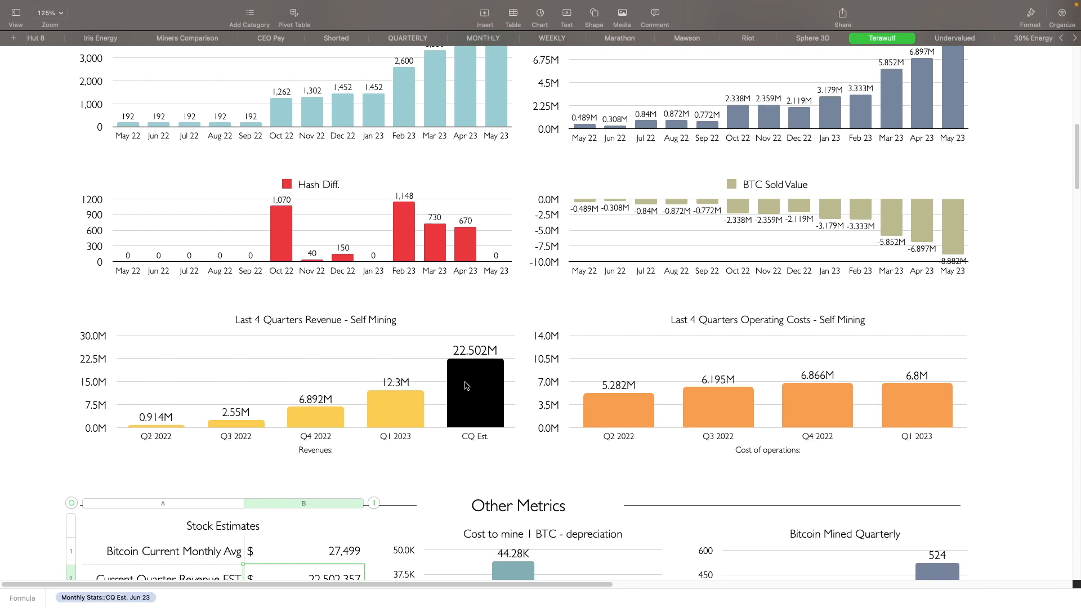
pyautogui.moveTo(387, 404)
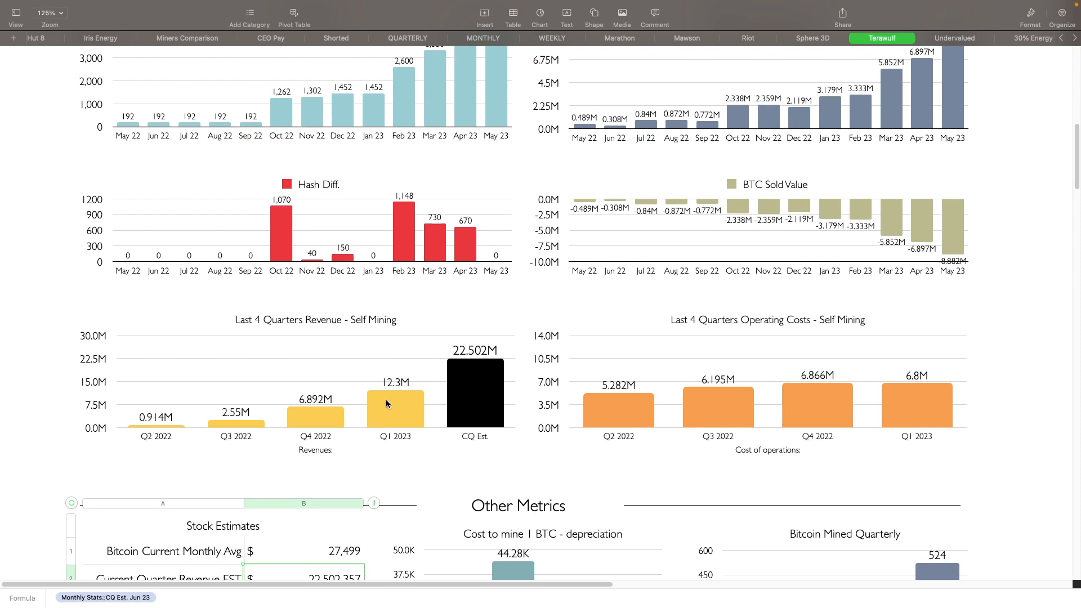
pyautogui.moveTo(484, 395)
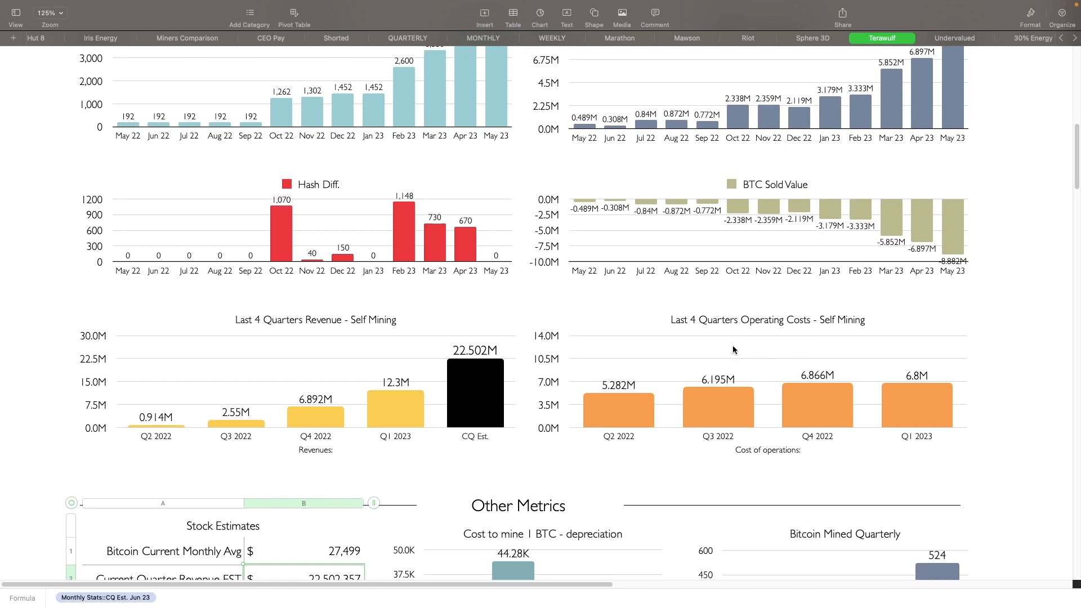
pyautogui.scroll(-3)
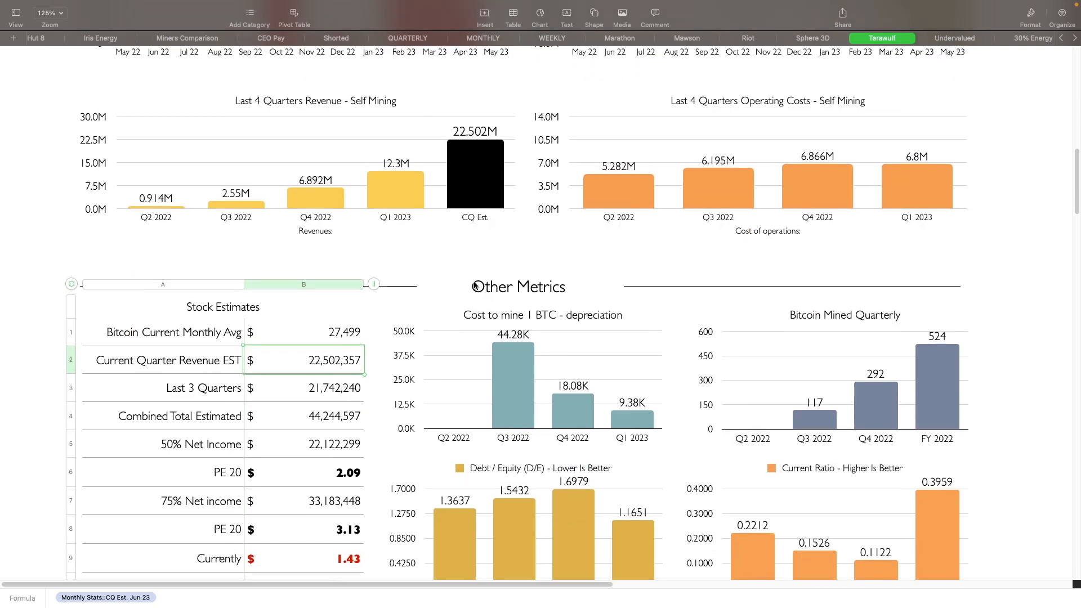
pyautogui.scroll(-3)
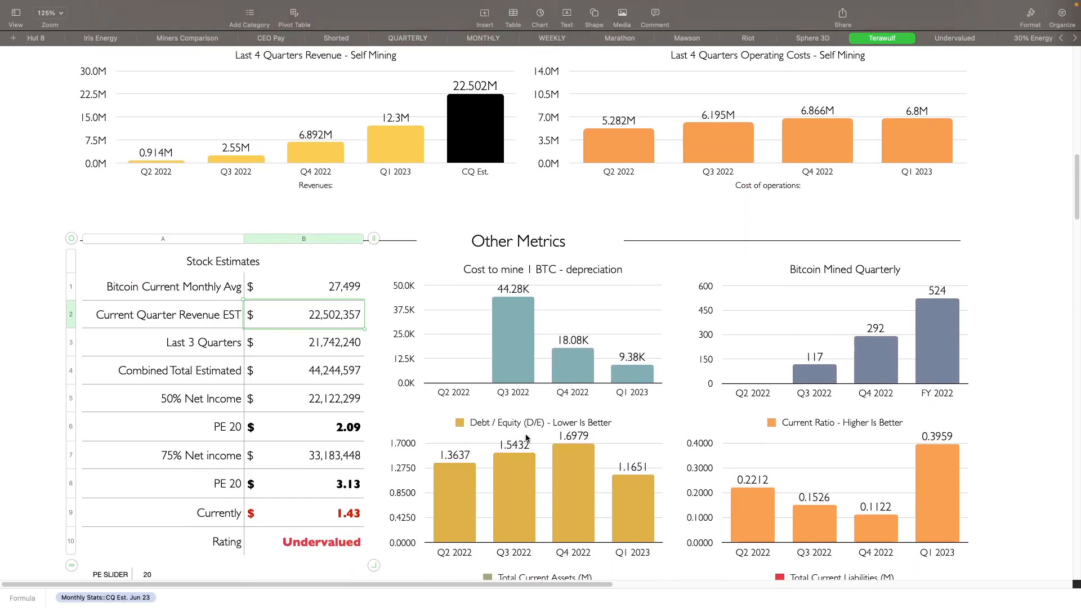
pyautogui.scroll(-3)
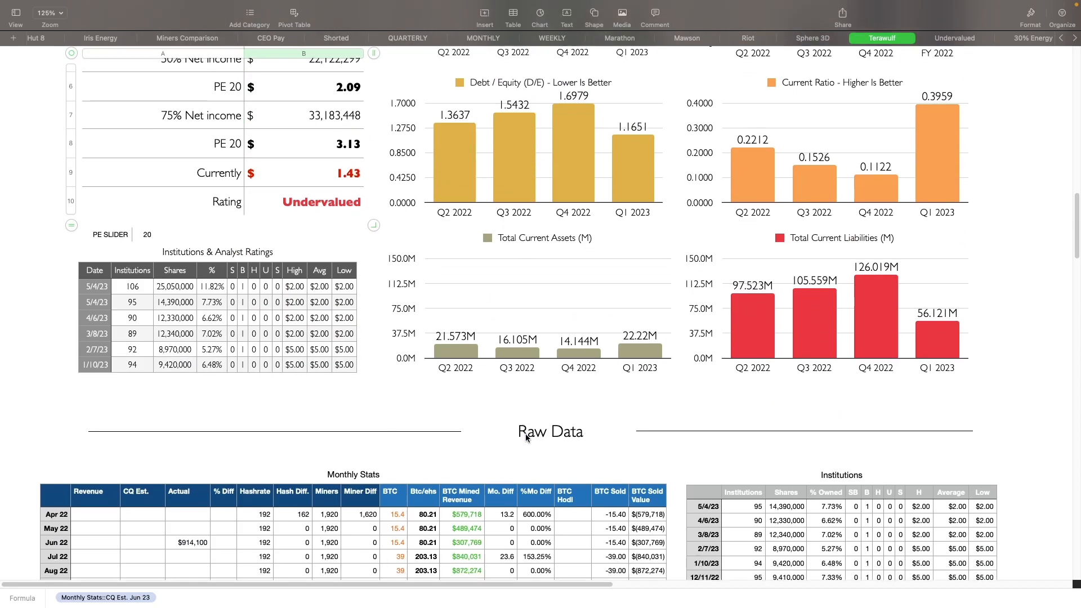
pyautogui.scroll(-3)
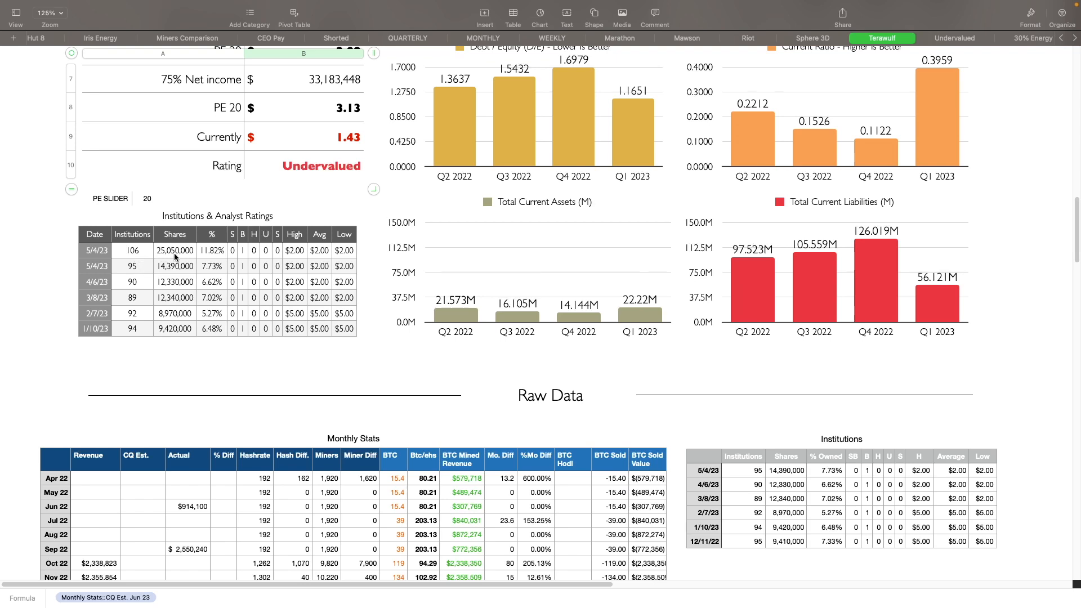
pyautogui.moveTo(174, 276)
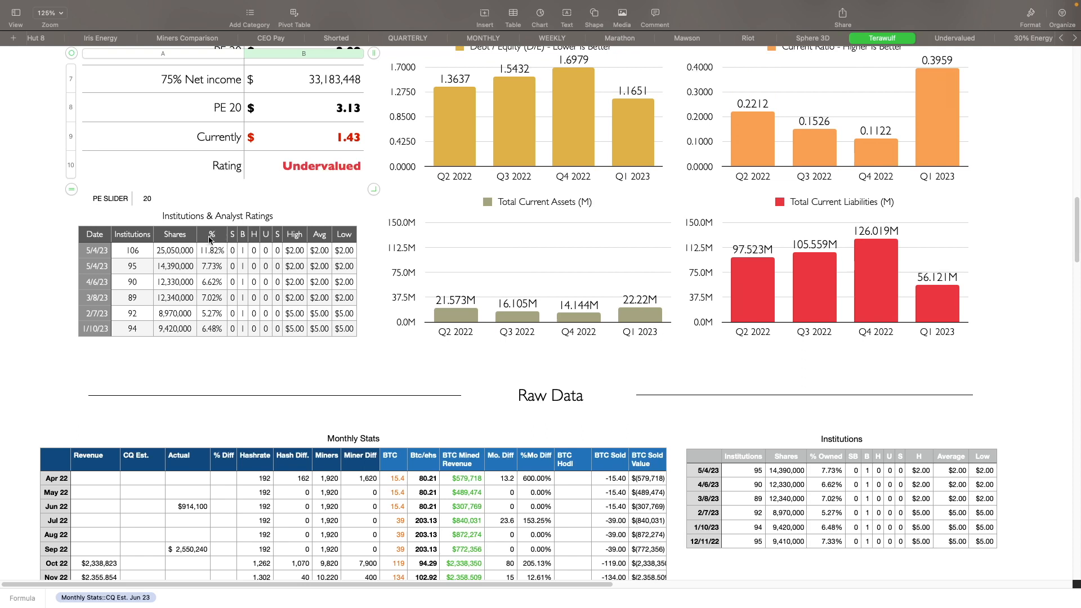
pyautogui.moveTo(216, 257)
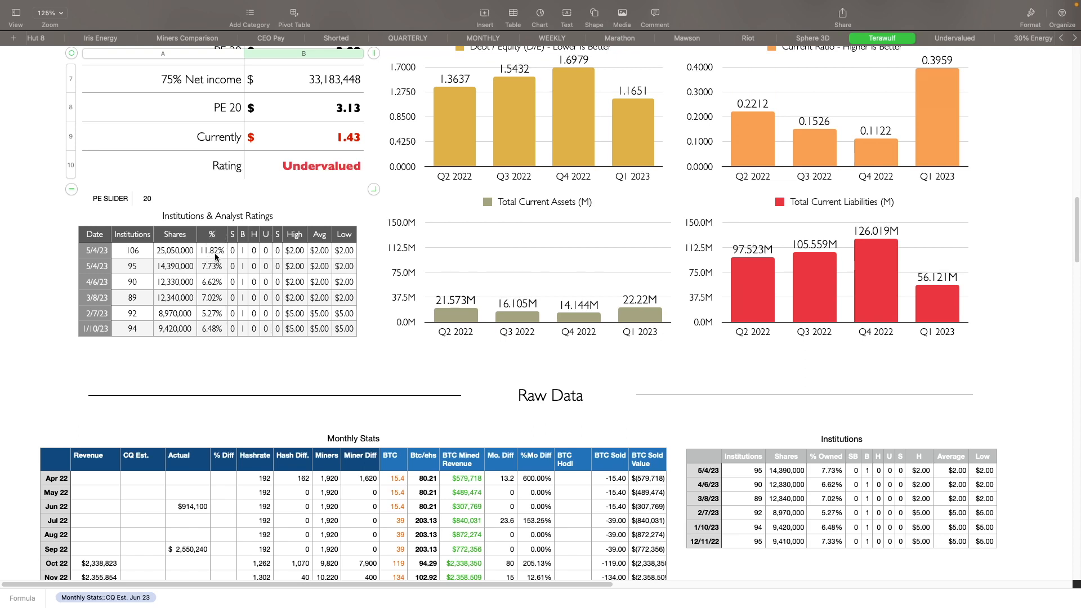
pyautogui.moveTo(242, 258)
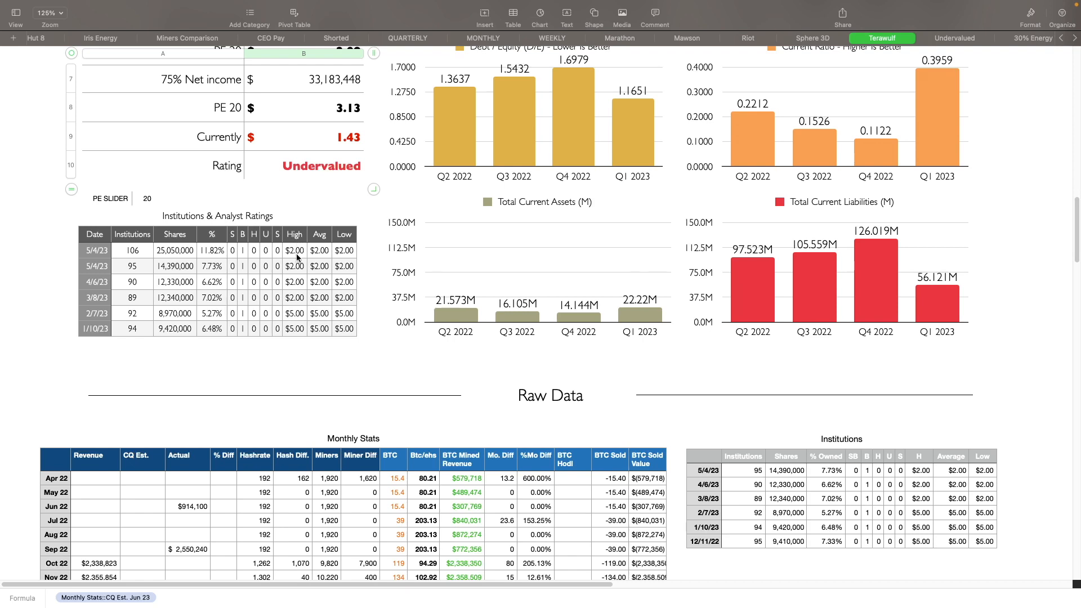
pyautogui.moveTo(331, 260)
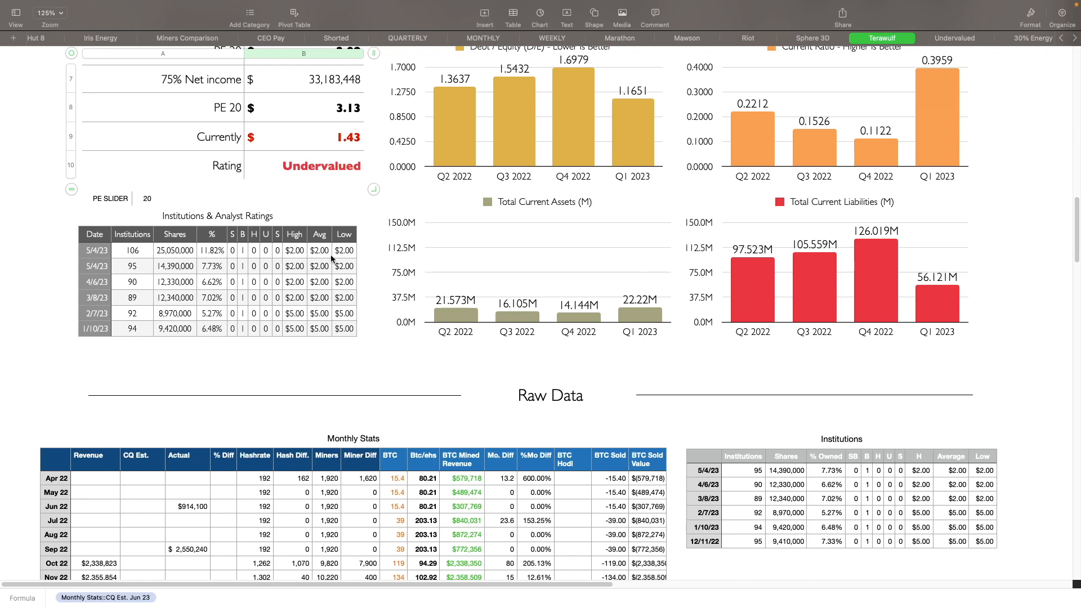
pyautogui.scroll(-3)
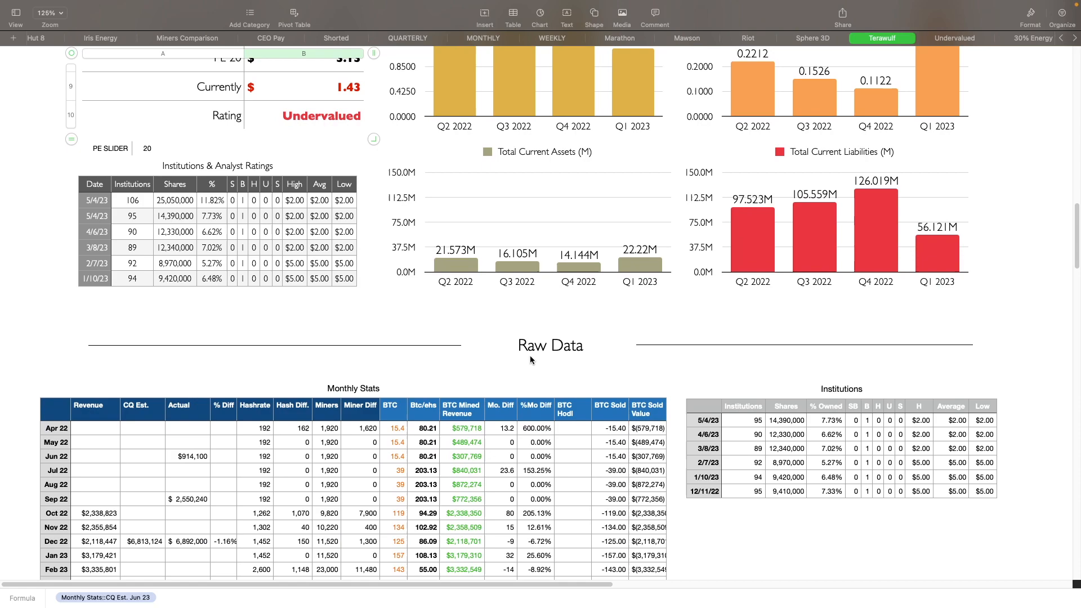
# Step: Scroll down and across to the miner cost table around cells CZ37 and DA38
pyautogui.scroll(-3)
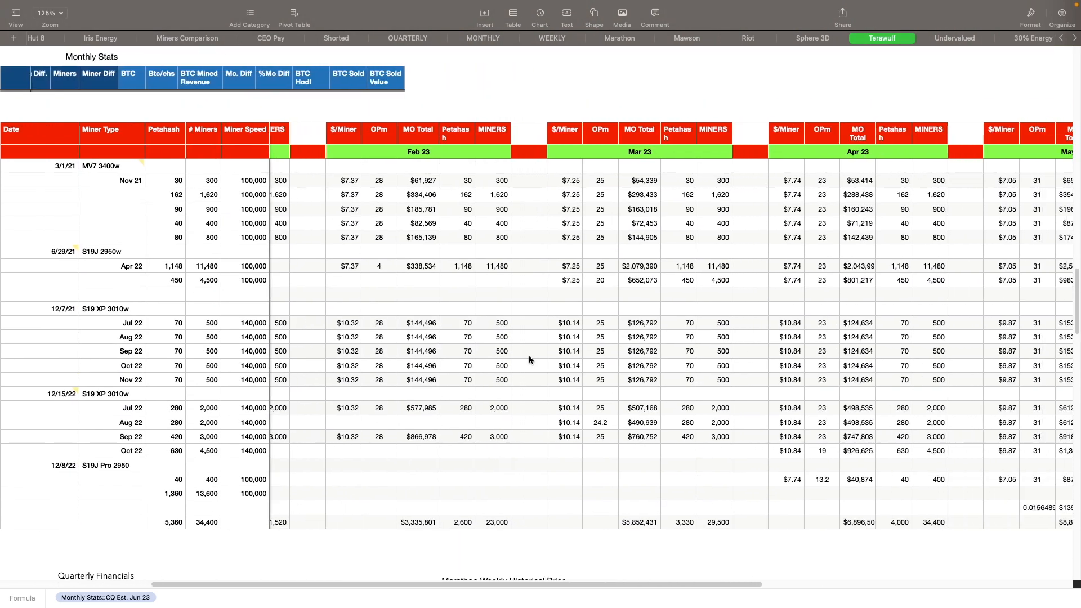
pyautogui.hscroll(3)
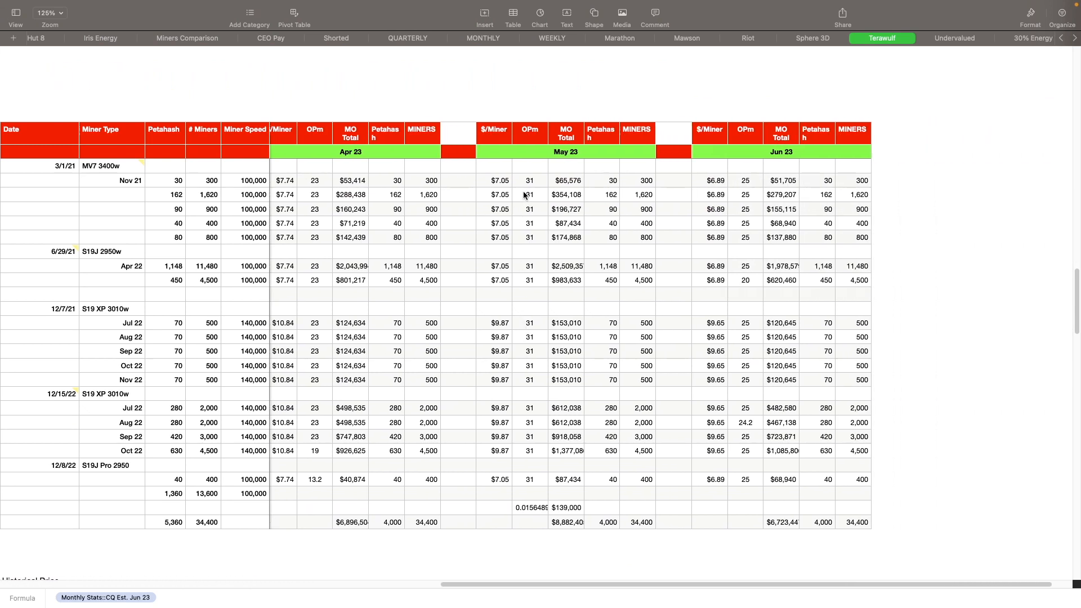
pyautogui.moveTo(527, 191)
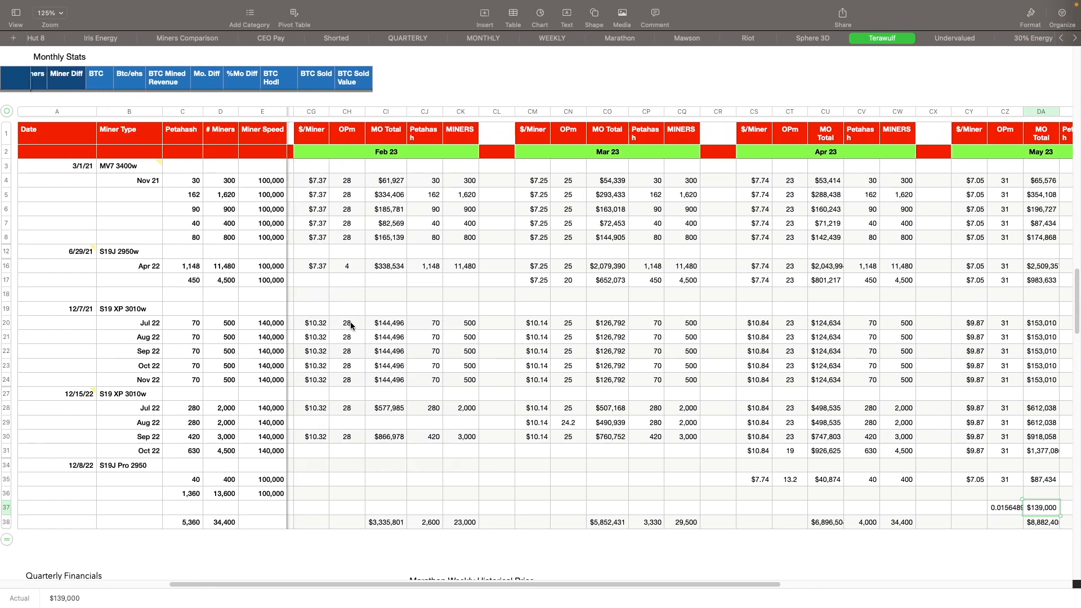
pyautogui.hscroll(-3)
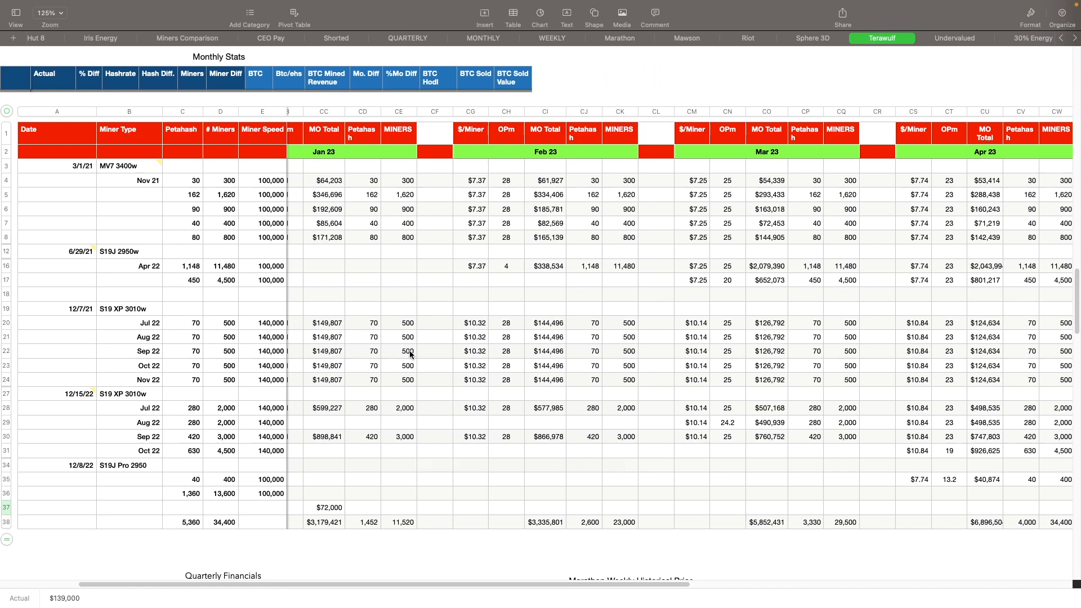
pyautogui.hscroll(3)
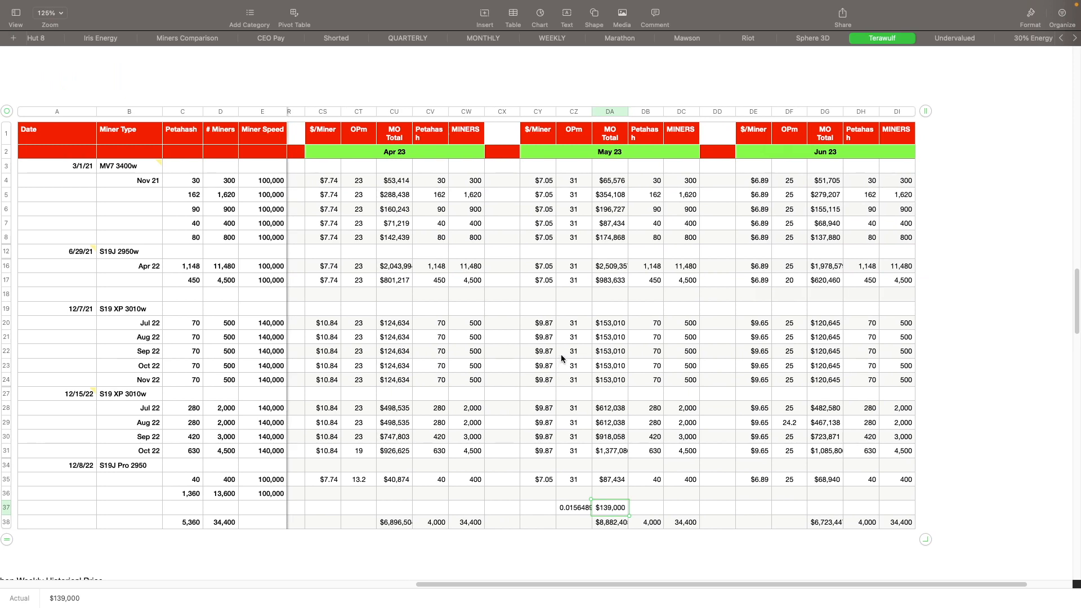
pyautogui.moveTo(565, 347)
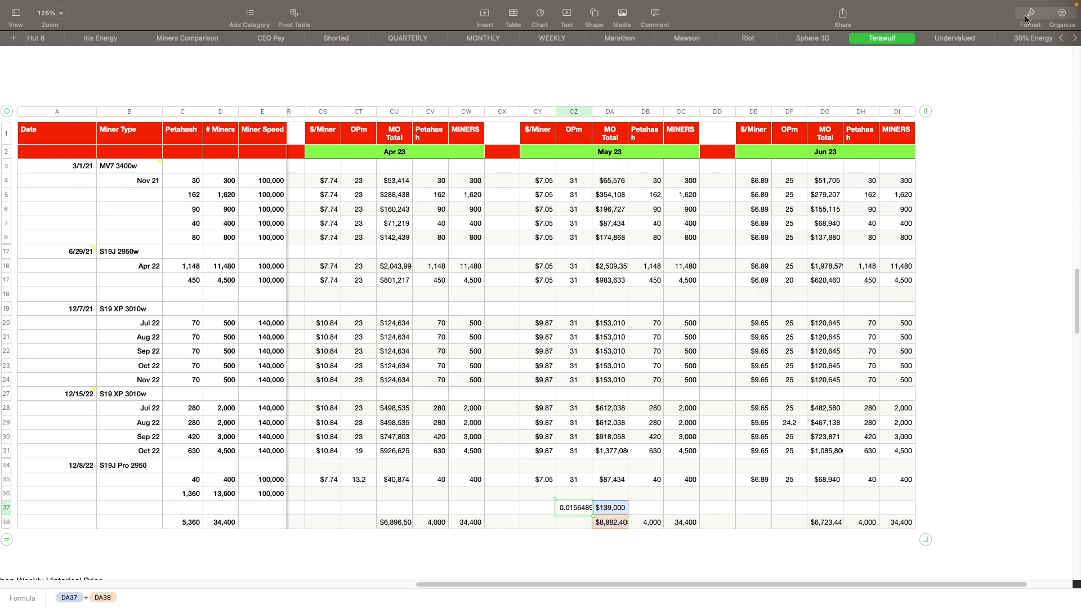
# Step: Format cell CZ37 as Percentage so the fee ratio reads 1.56%
pyautogui.click(1030, 12)
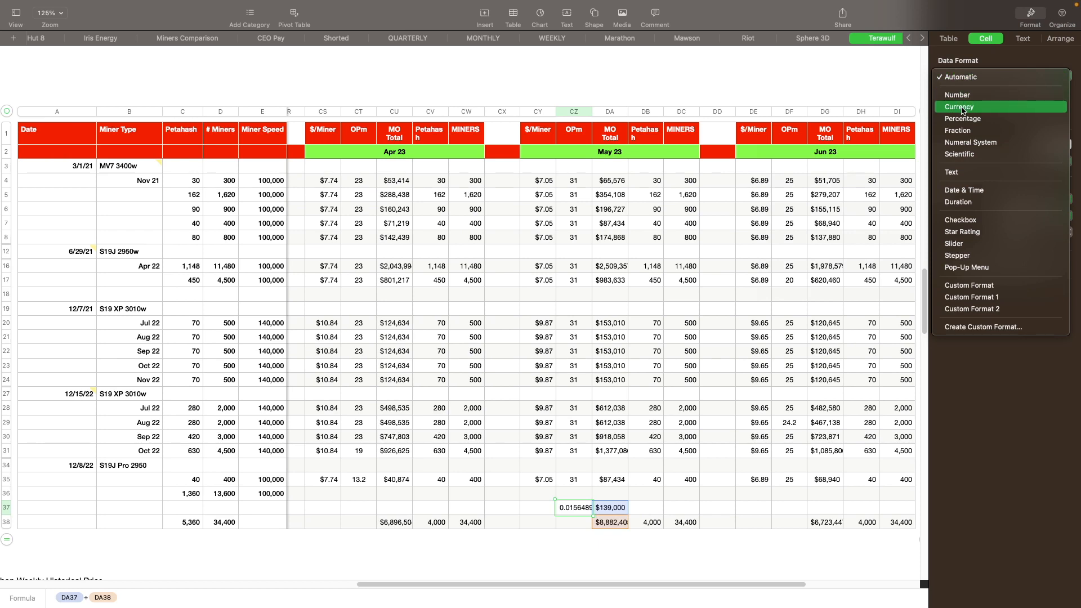
pyautogui.moveTo(962, 119)
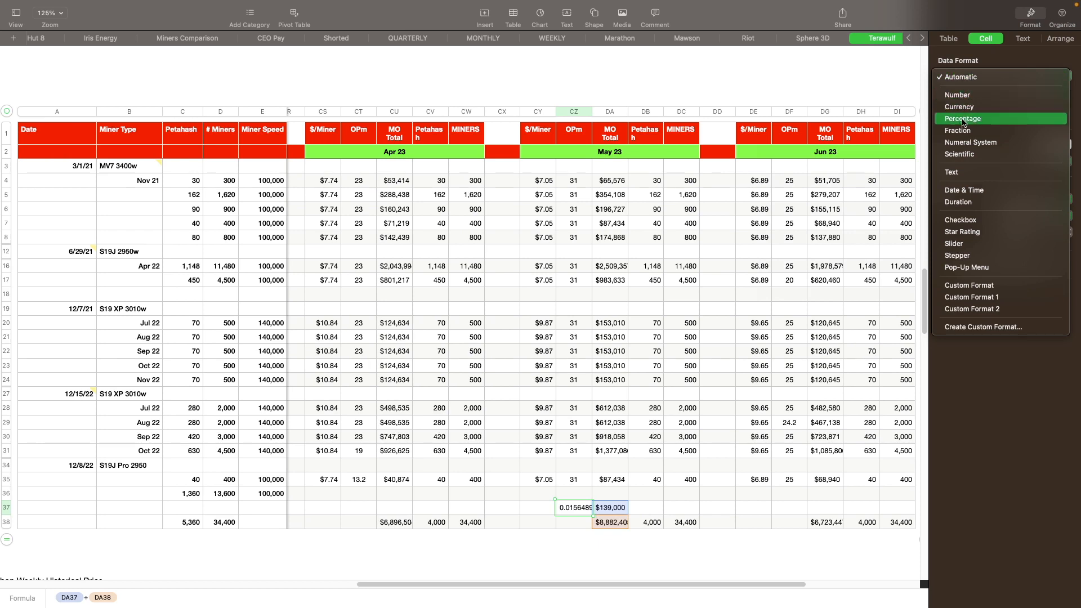
pyautogui.click(963, 118)
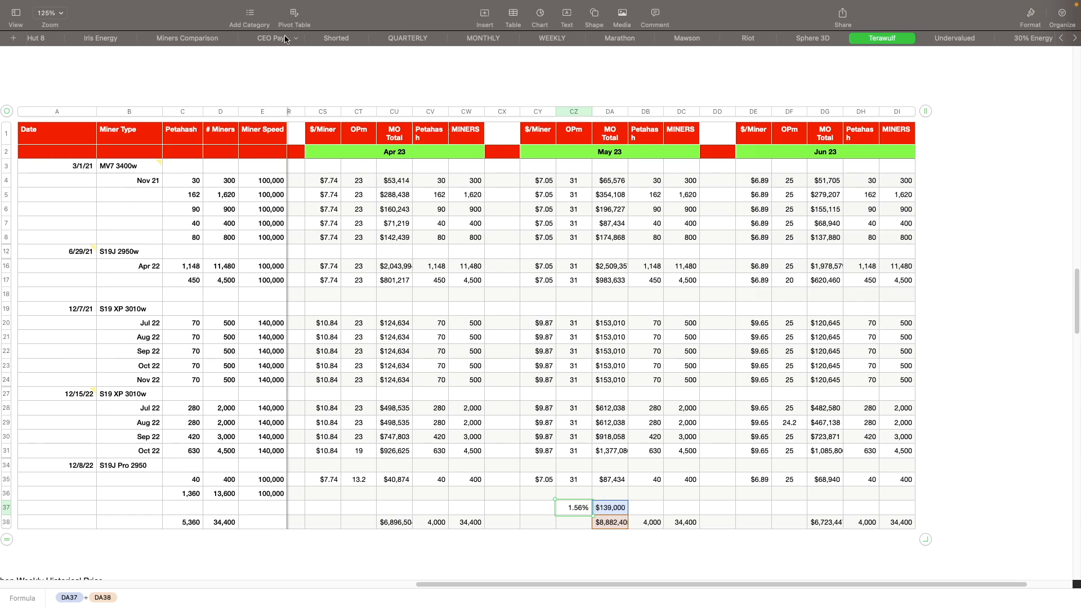
# Step: Scroll the sheet tab bar left toward the Bitfarms sheet
pyautogui.hscroll(-3)
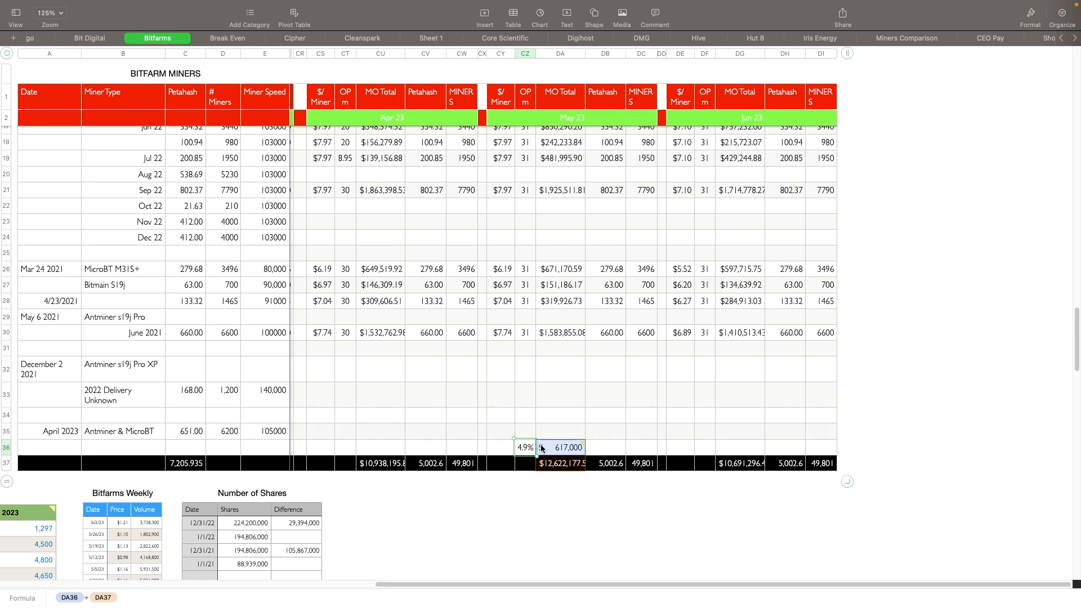
pyautogui.moveTo(399, 287)
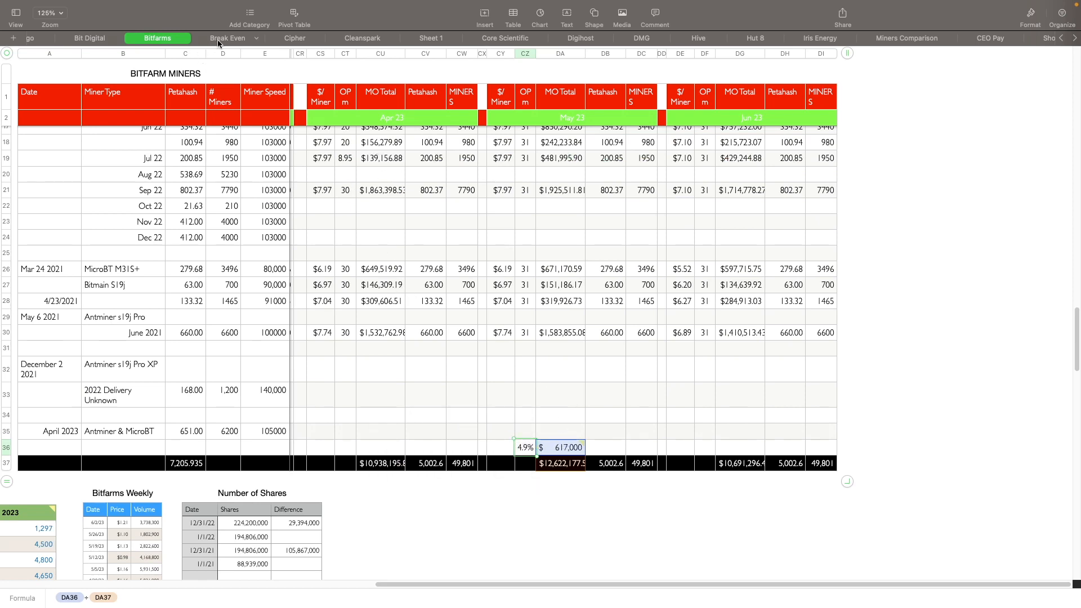
# Step: Open the Cleanspark sheet and scroll across its monthly columns to the 12.55% ratio
pyautogui.click(362, 37)
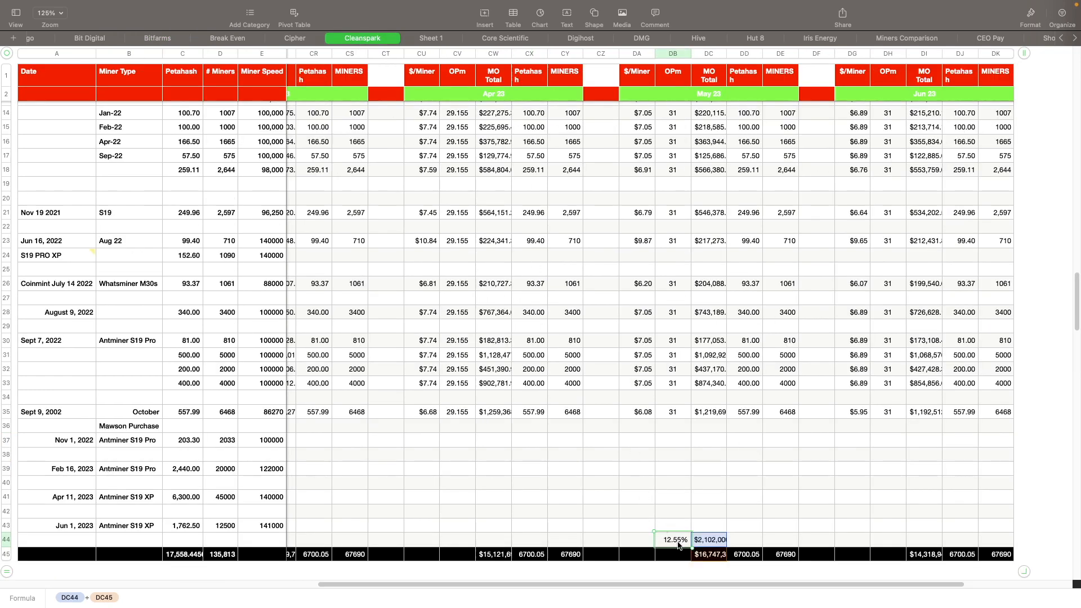
pyautogui.moveTo(667, 273)
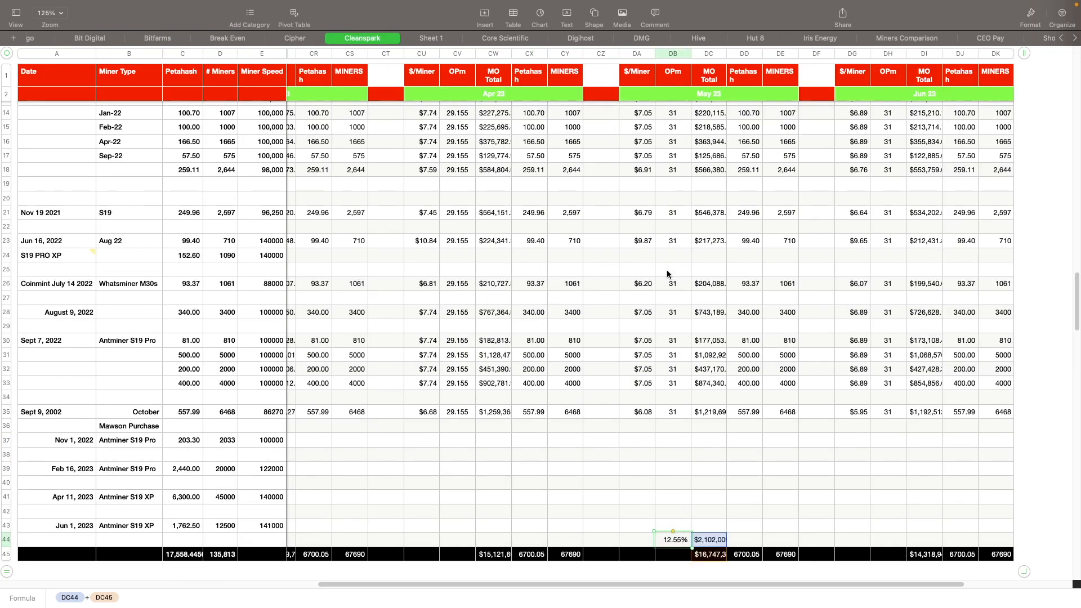
pyautogui.moveTo(444, 260)
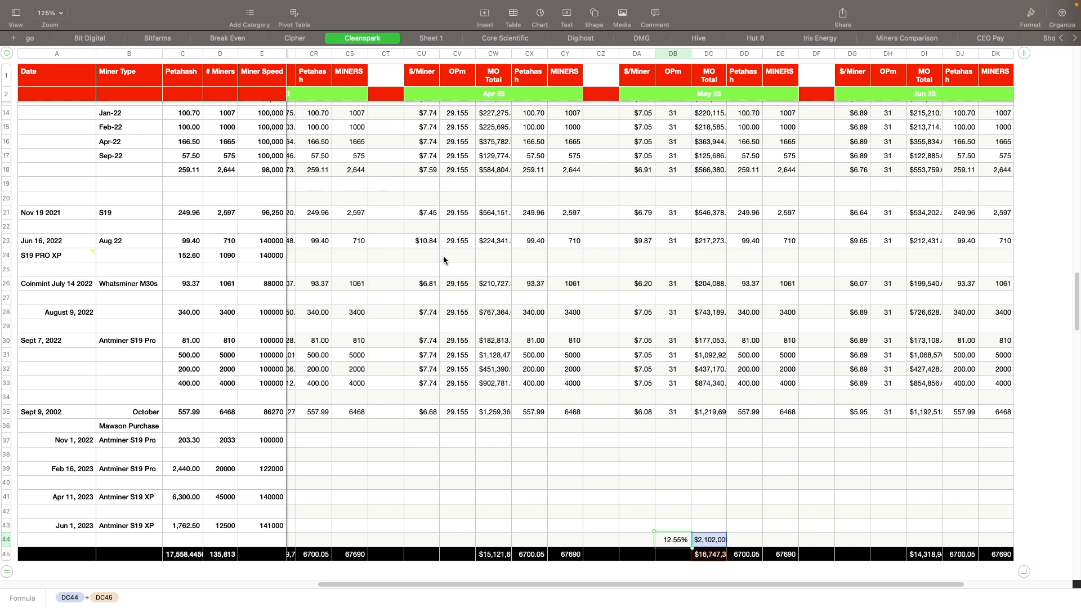
pyautogui.moveTo(455, 252)
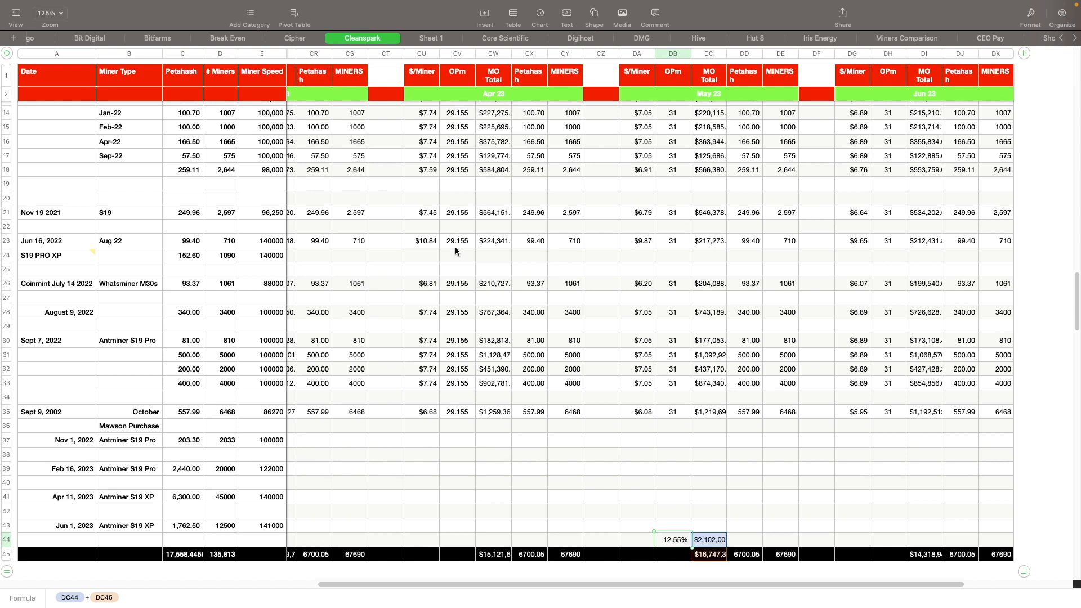
pyautogui.hscroll(-3)
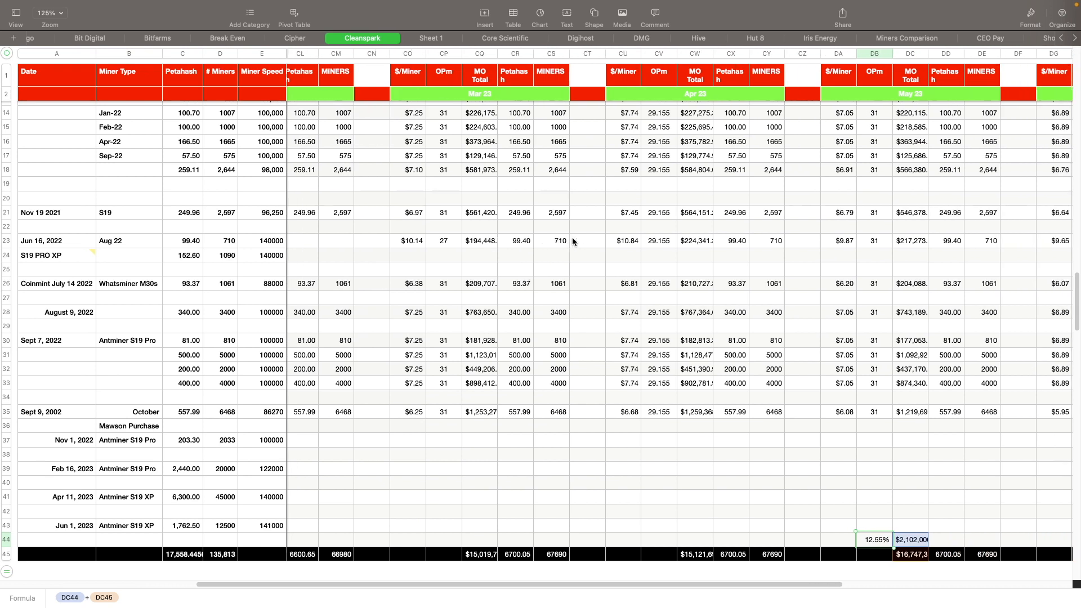
pyautogui.hscroll(3)
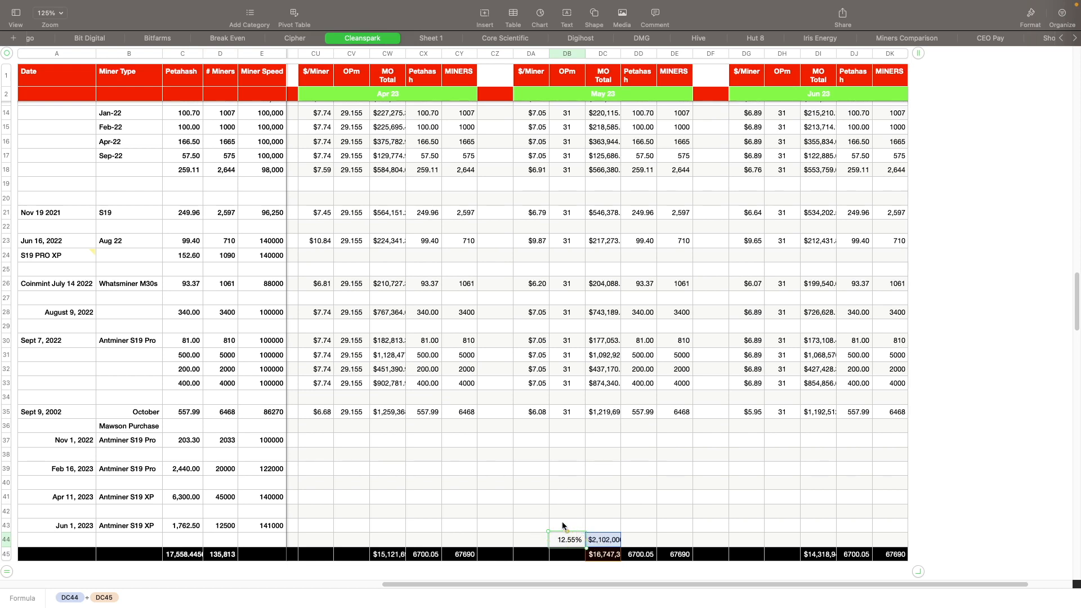
pyautogui.moveTo(545, 510)
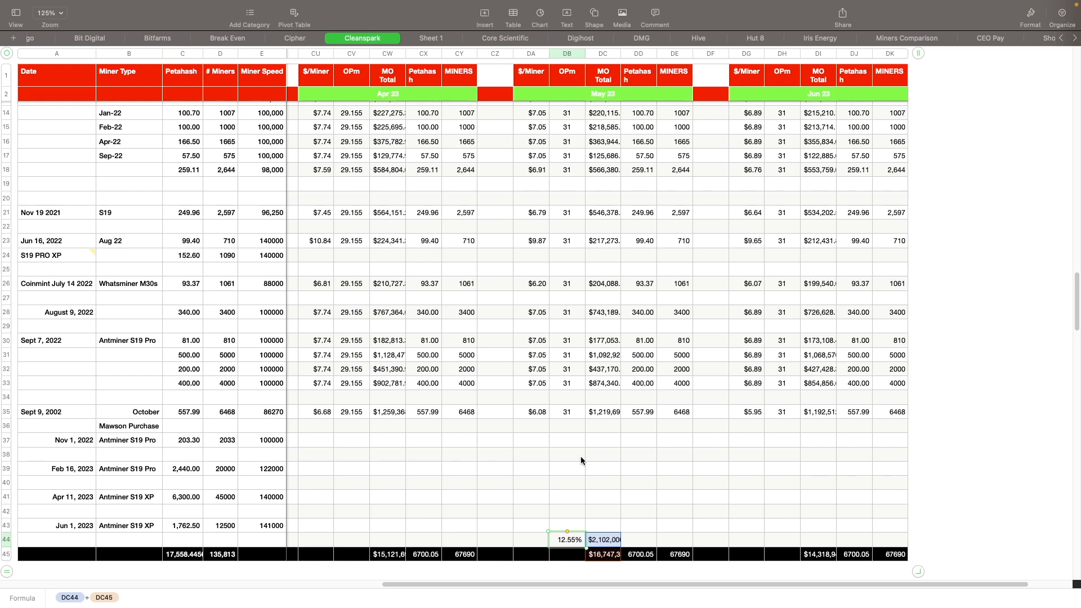
pyautogui.moveTo(577, 528)
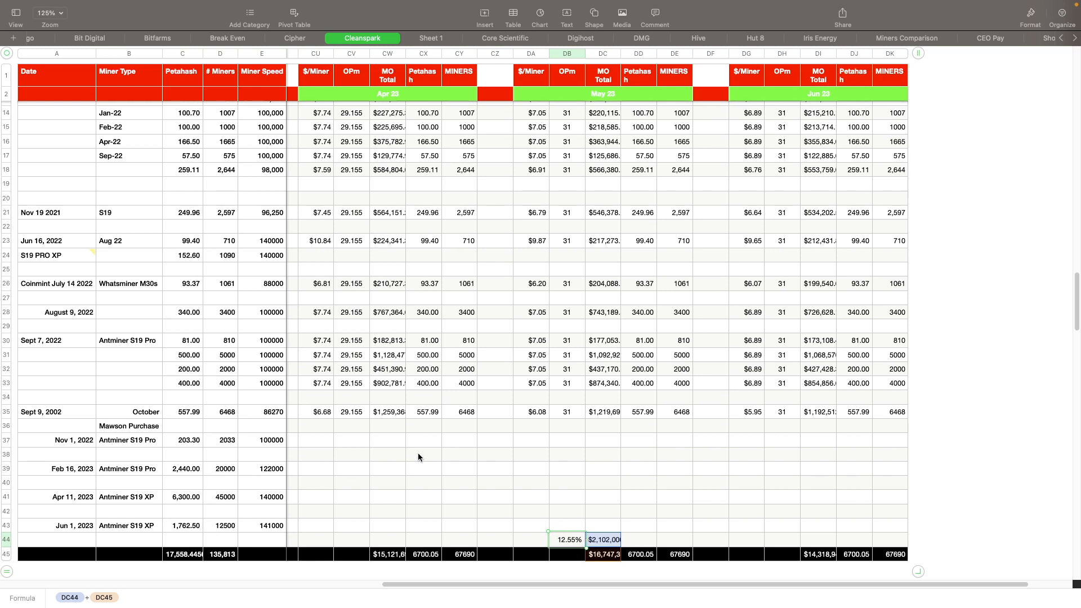
pyautogui.moveTo(654, 81)
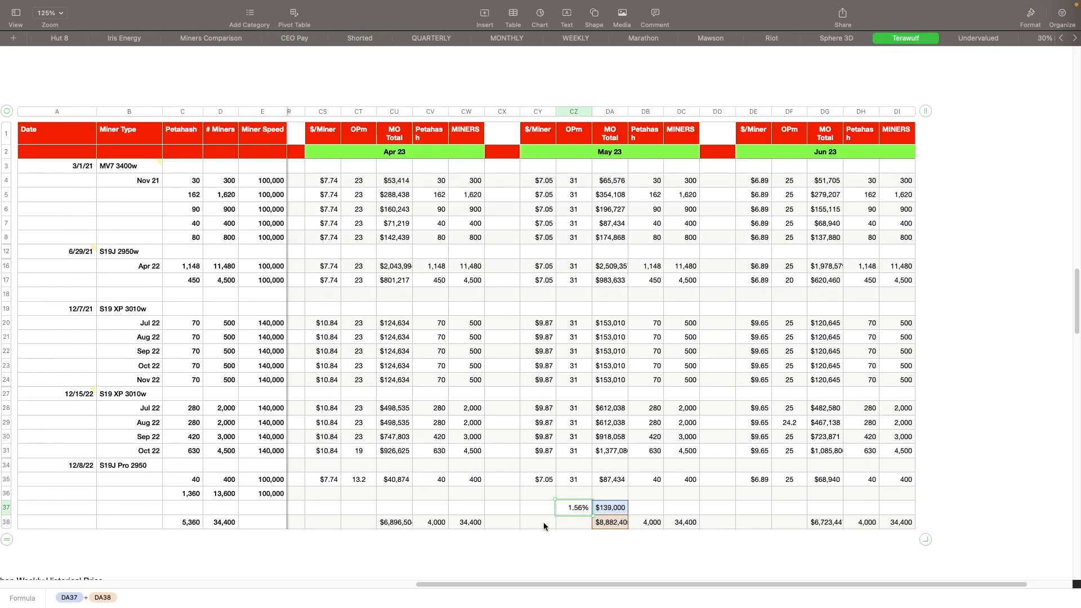
pyautogui.moveTo(565, 474)
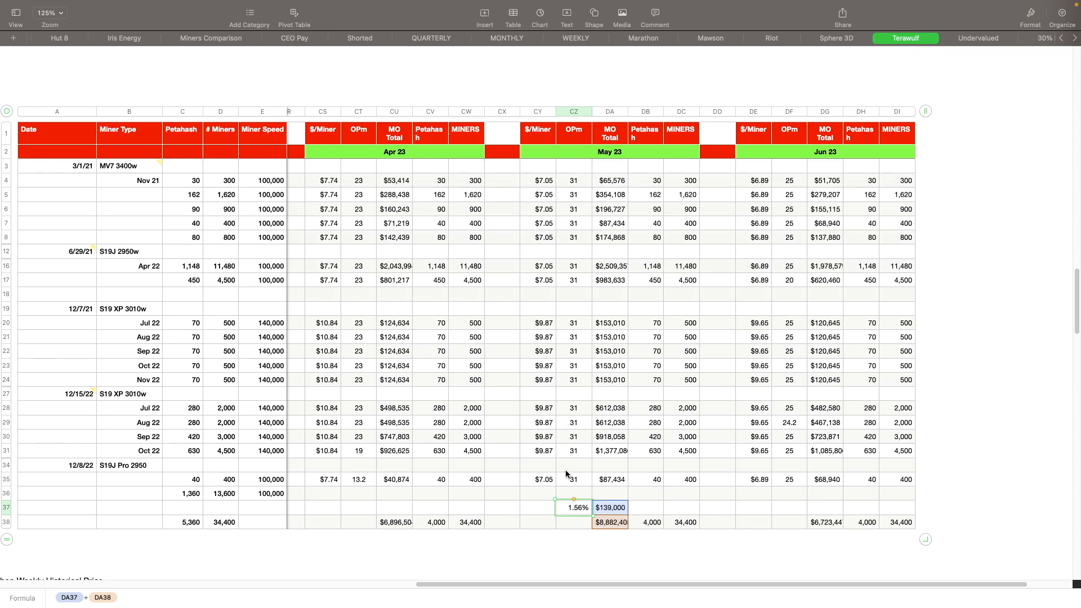
pyautogui.moveTo(581, 192)
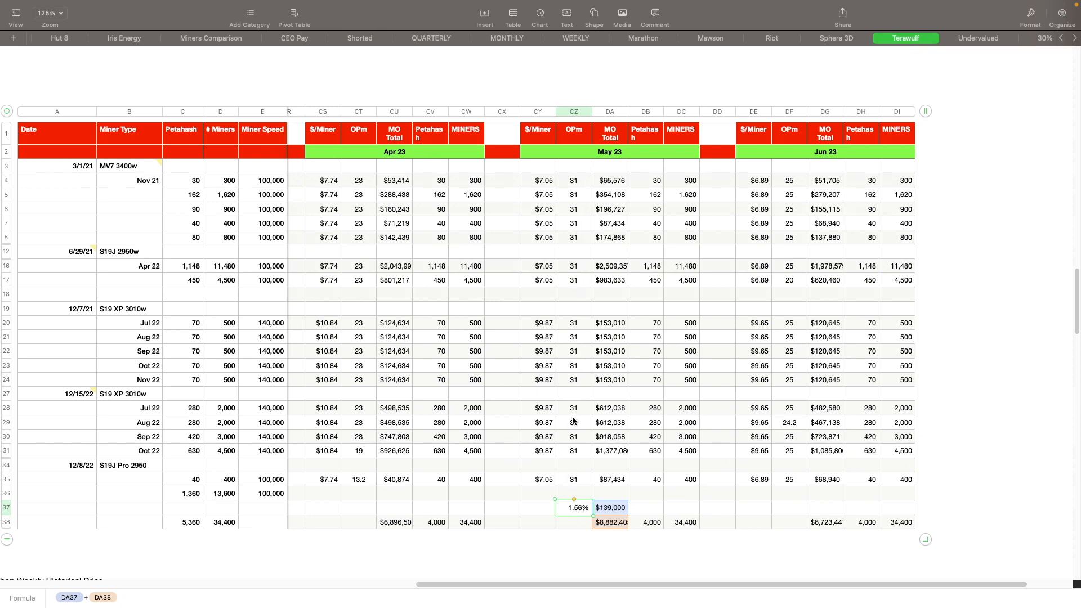
pyautogui.moveTo(455, 338)
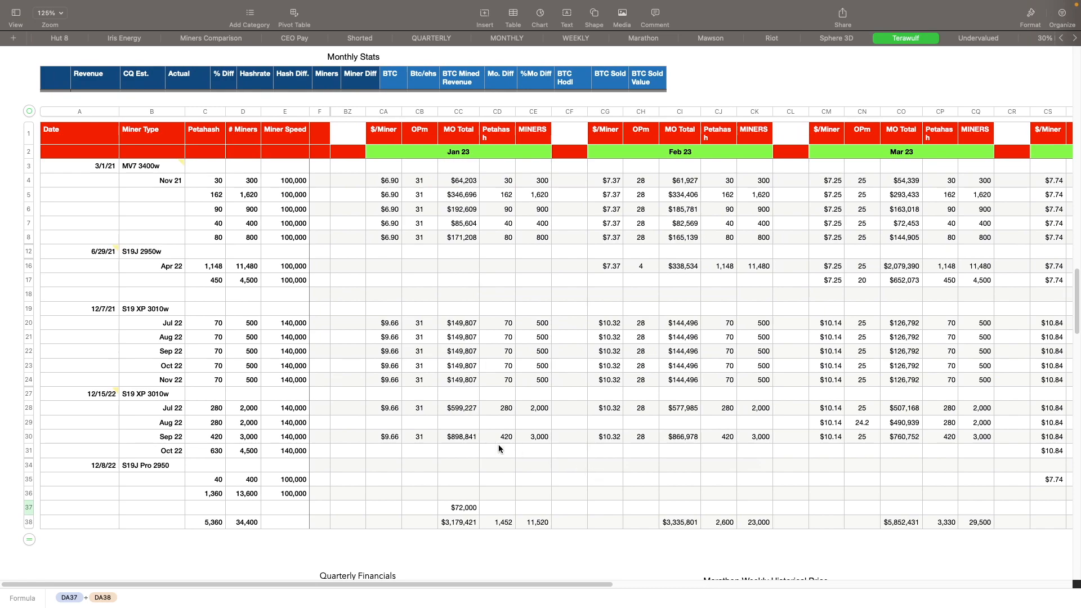
# Step: Scroll up the Terawulf sheet to Stock Estimates with the 1.43 PE Undervalued rating
pyautogui.scroll(3)
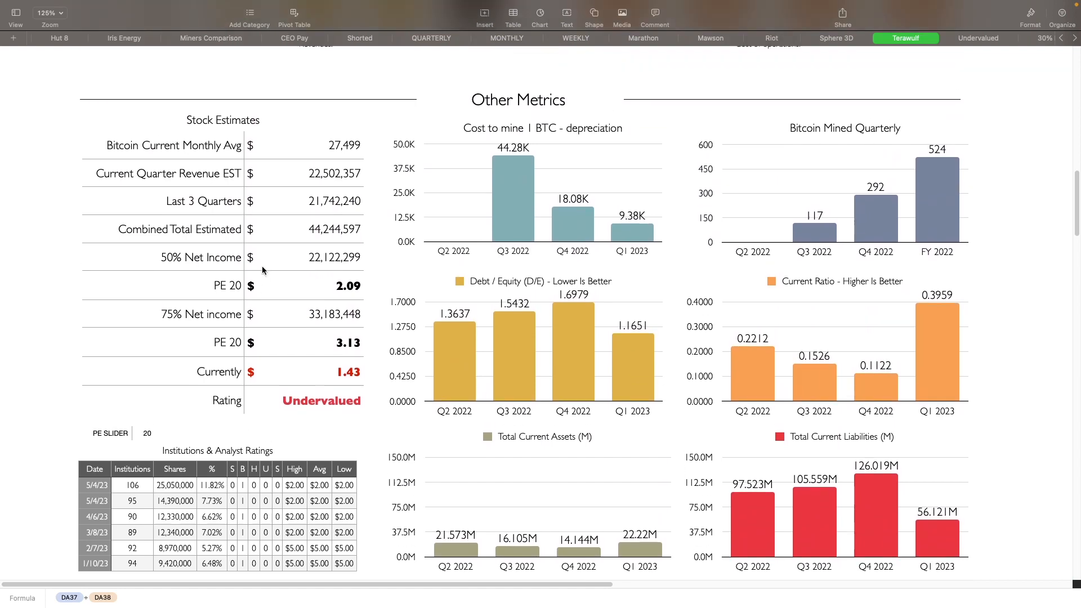
pyautogui.moveTo(328, 208)
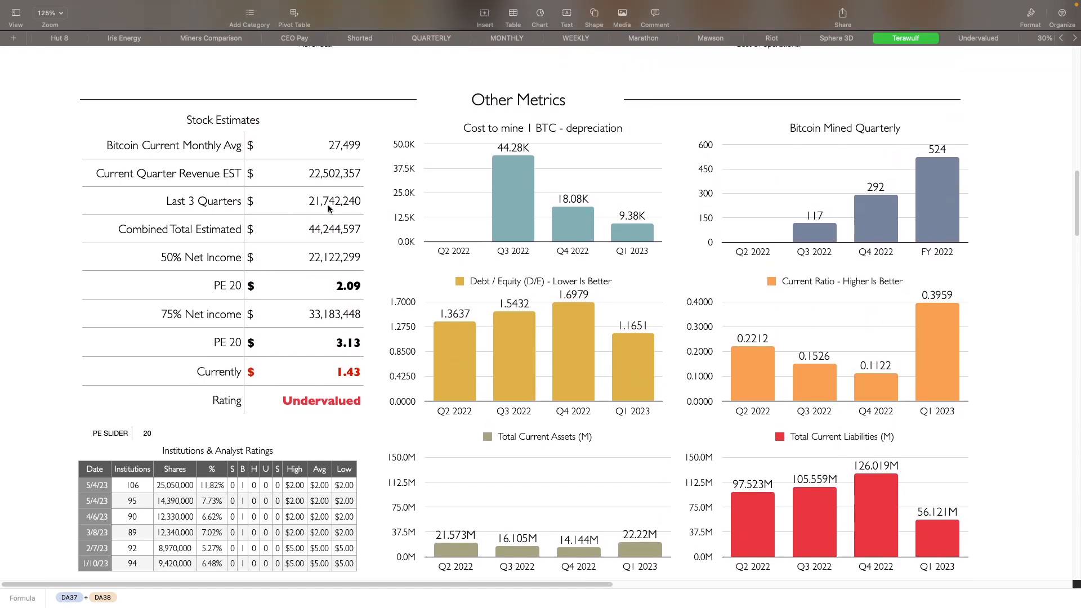
pyautogui.moveTo(302, 181)
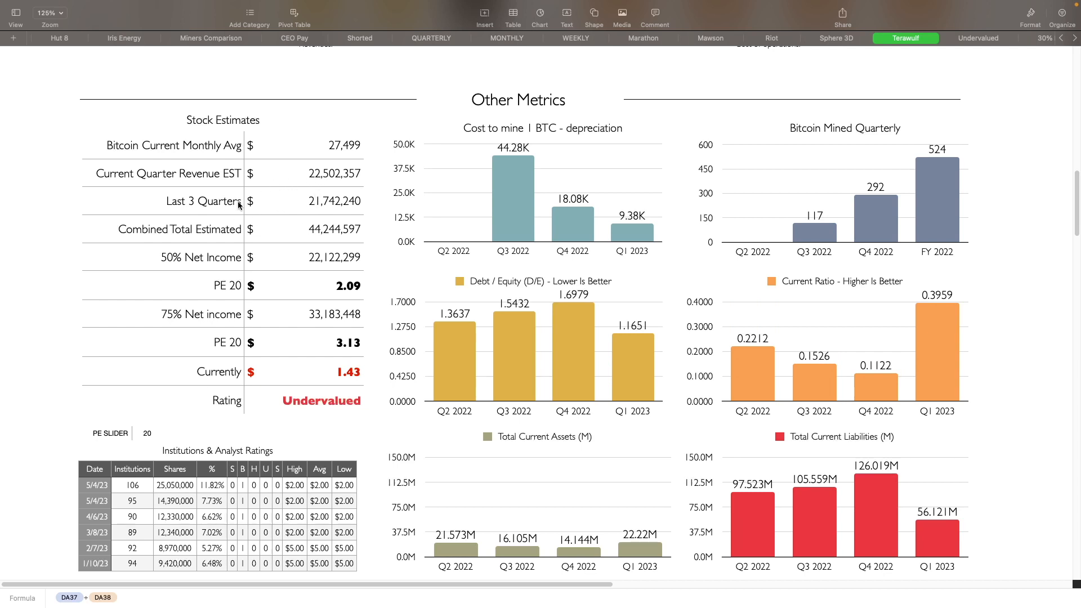
pyautogui.moveTo(171, 235)
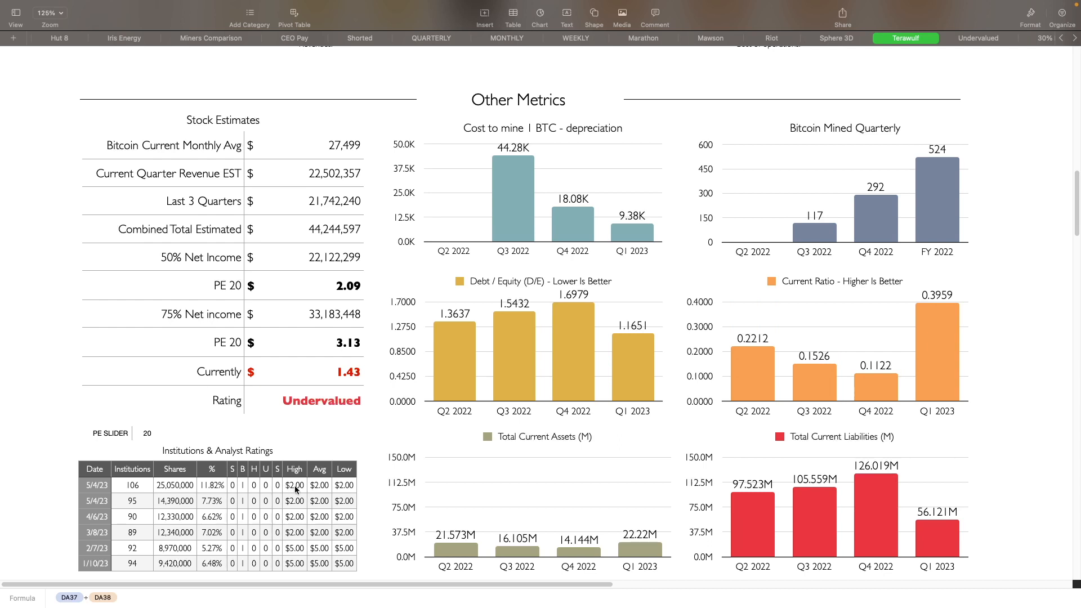
pyautogui.moveTo(343, 288)
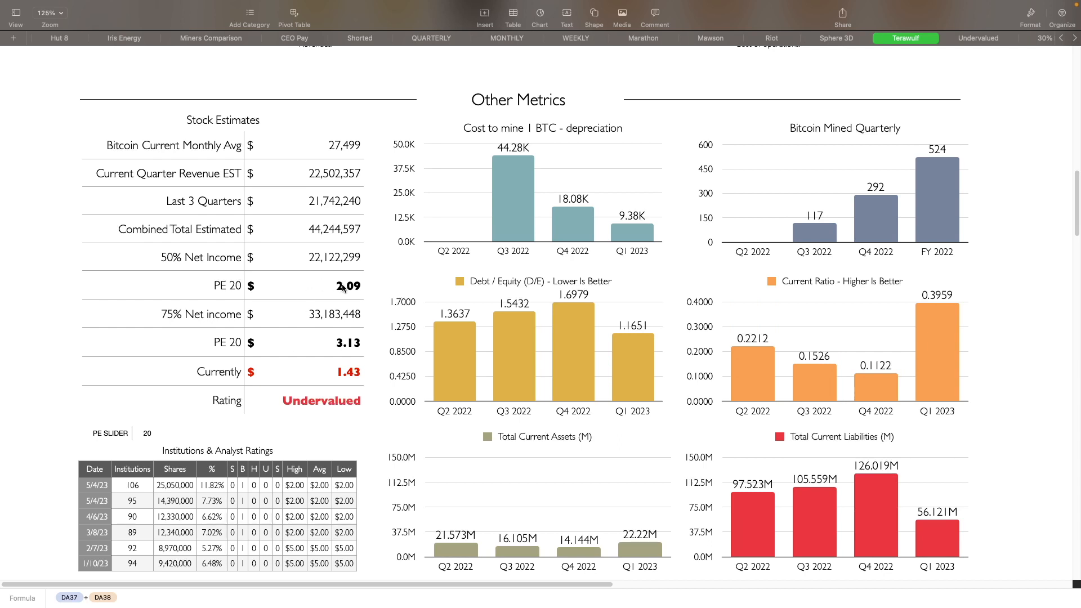
pyautogui.moveTo(331, 358)
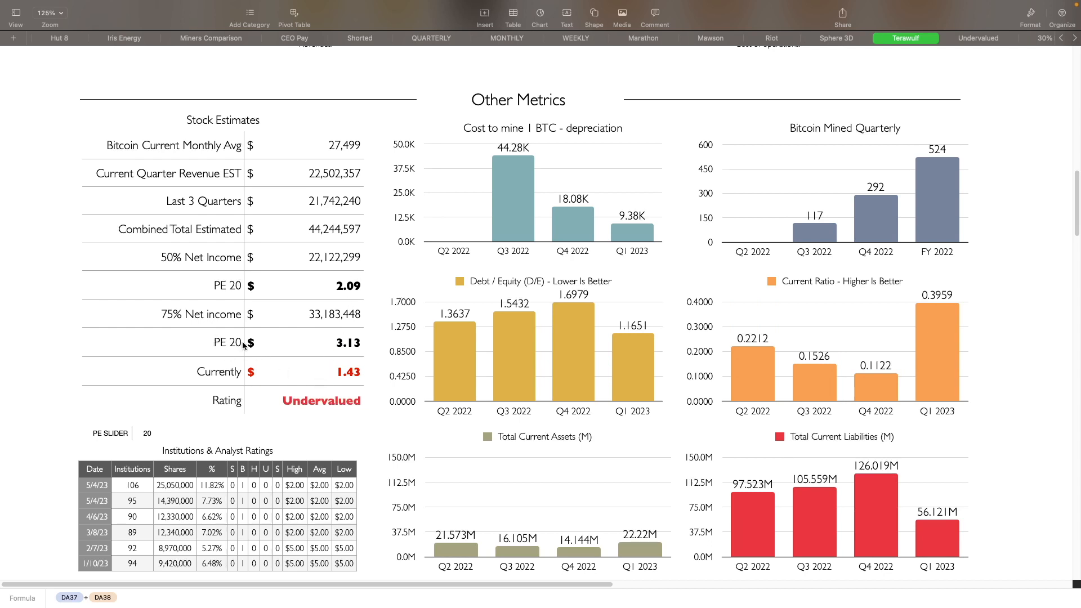
pyautogui.moveTo(300, 343)
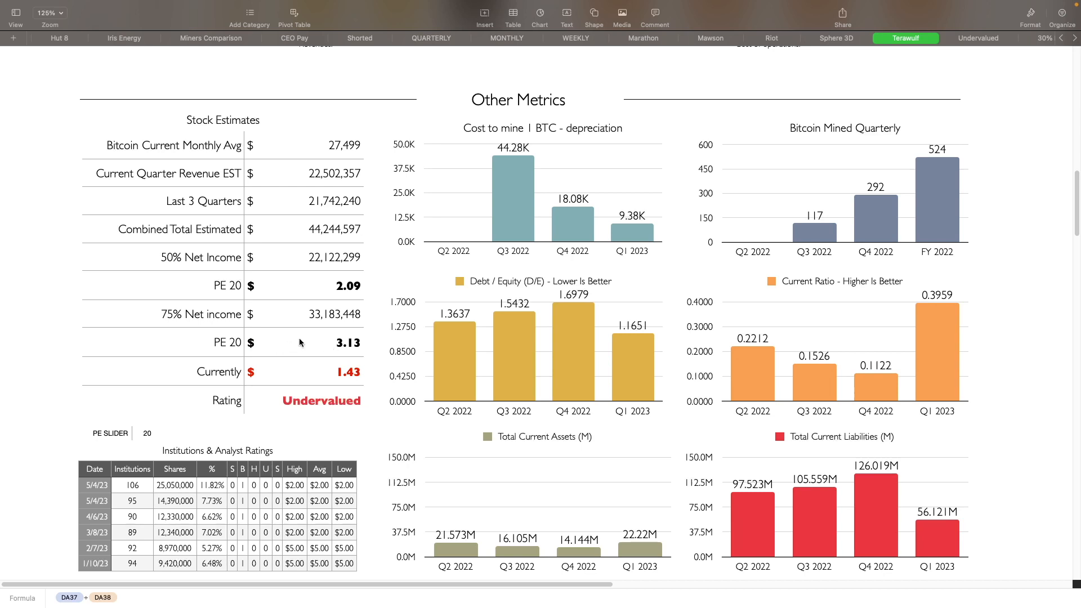
pyautogui.moveTo(343, 345)
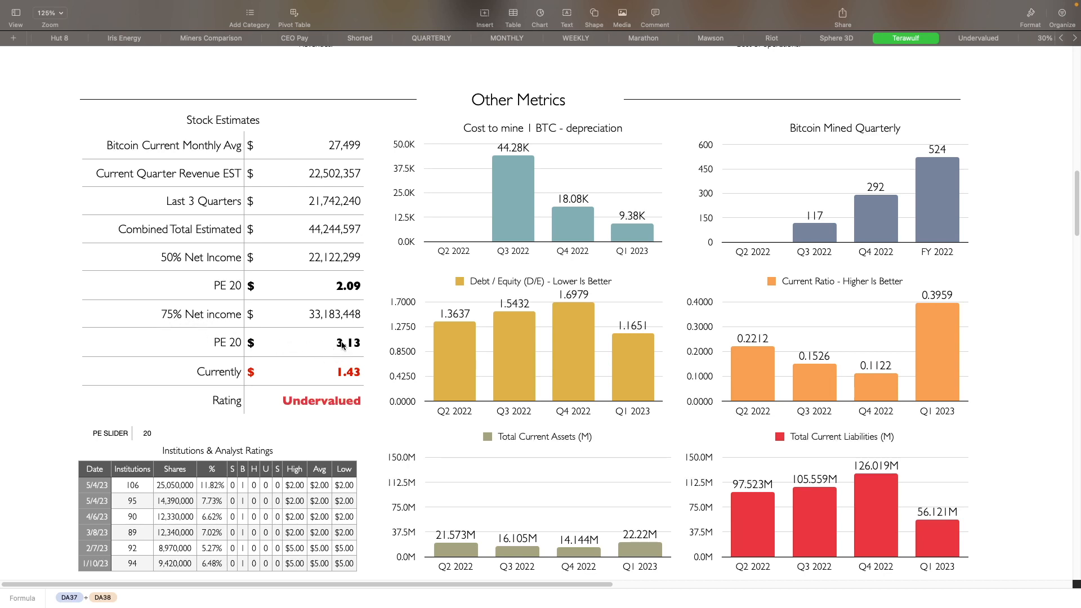
pyautogui.moveTo(348, 348)
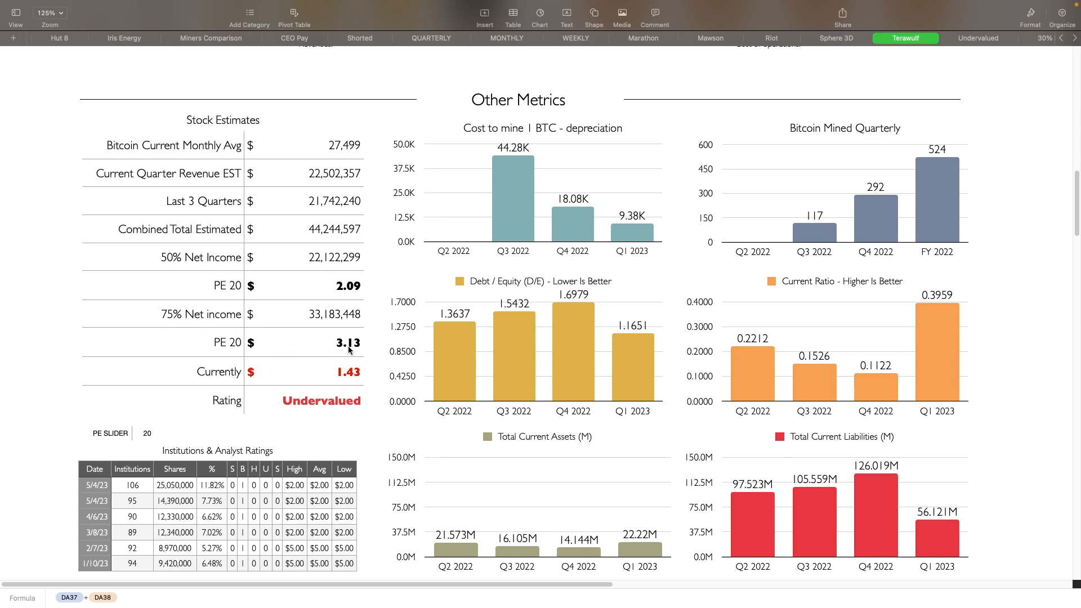
# Step: Scroll down to the Revenues and Cost of operations charts above Stock Estimates
pyautogui.scroll(-3)
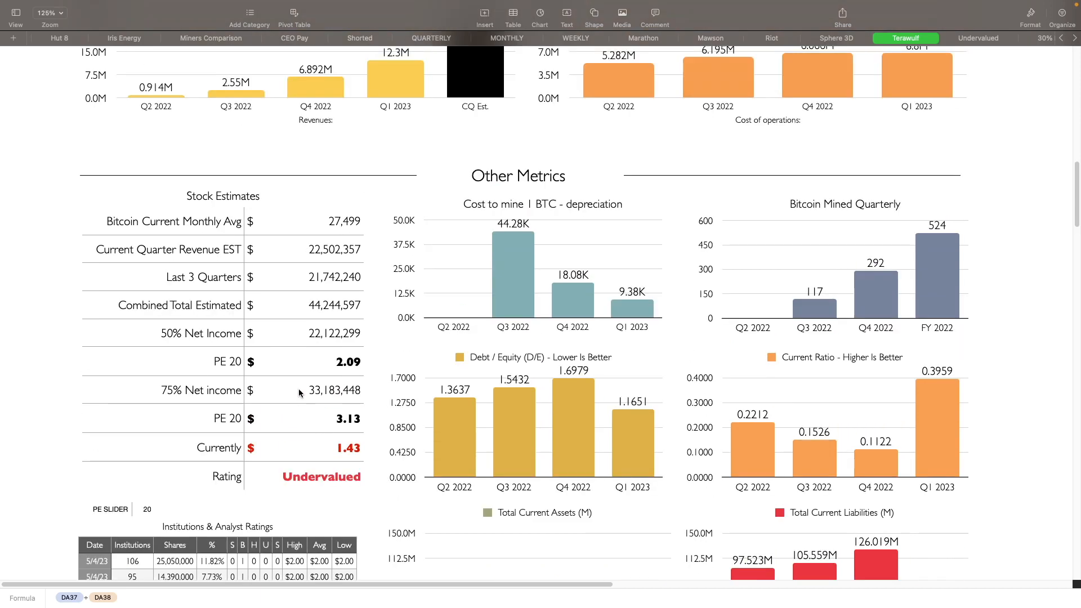